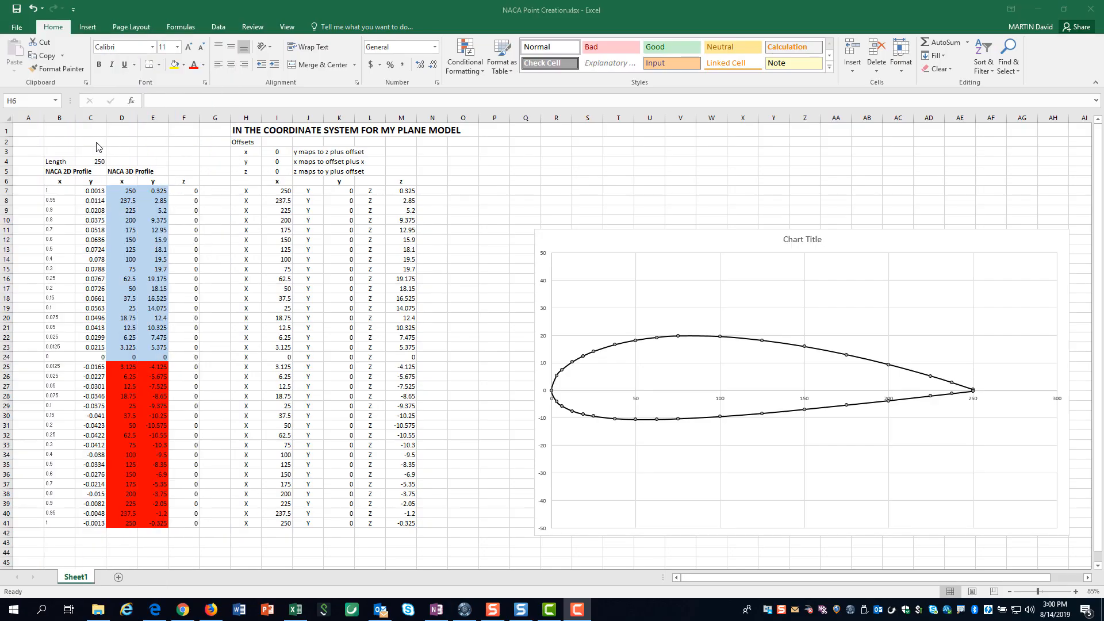
mouse_move(78, 178)
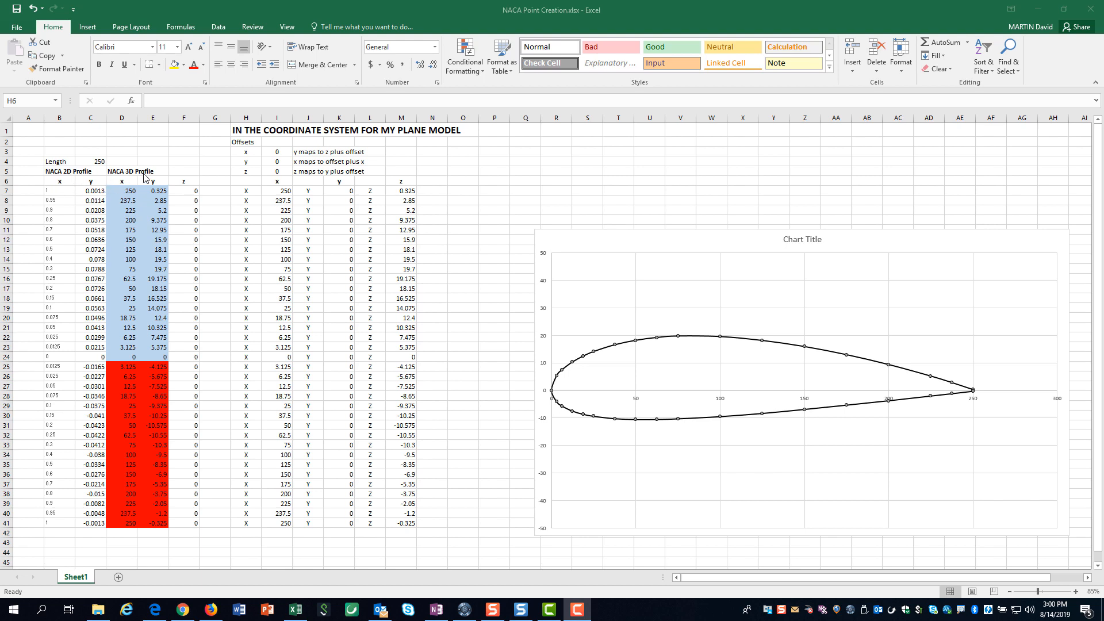
mouse_move(123, 191)
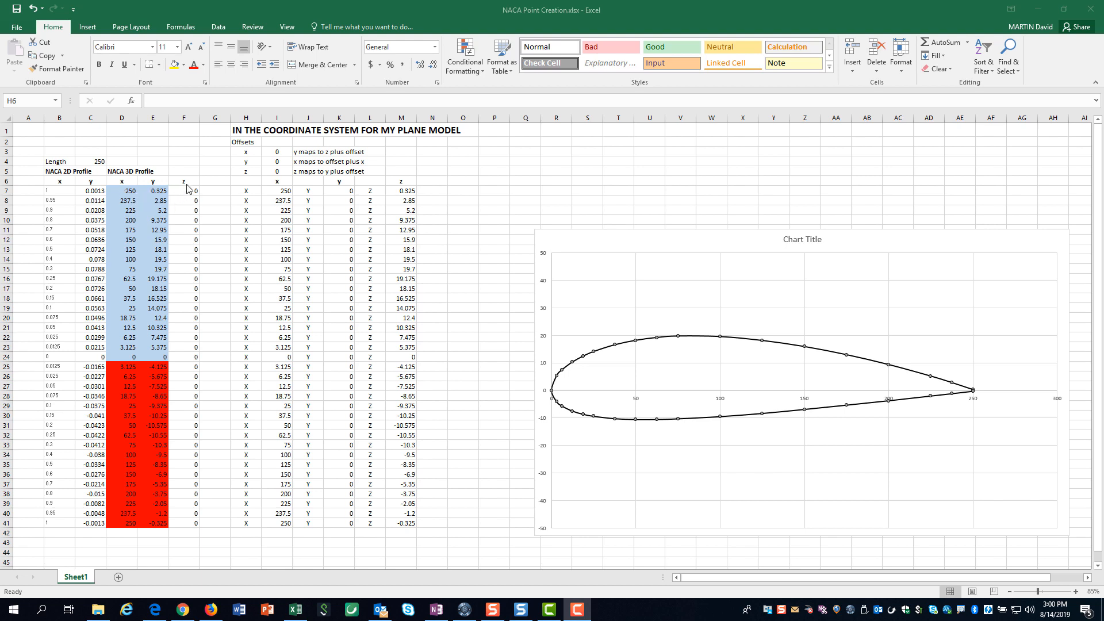
- Change the airfoil chord Length in cell C4 from 250 to 150
click(246, 180)
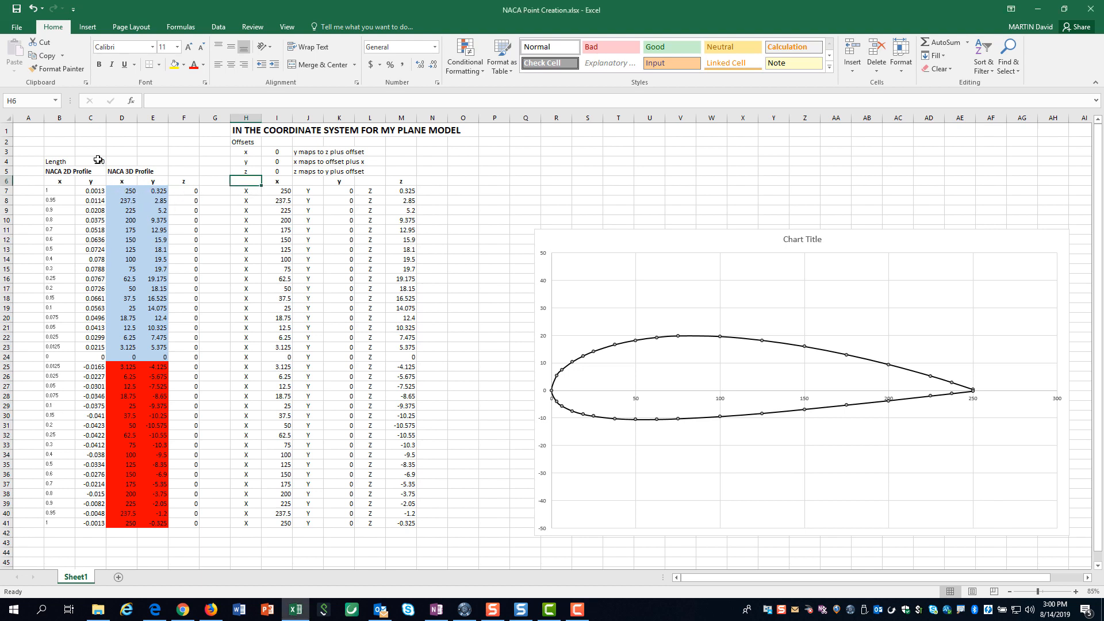
click(90, 161)
text(150)
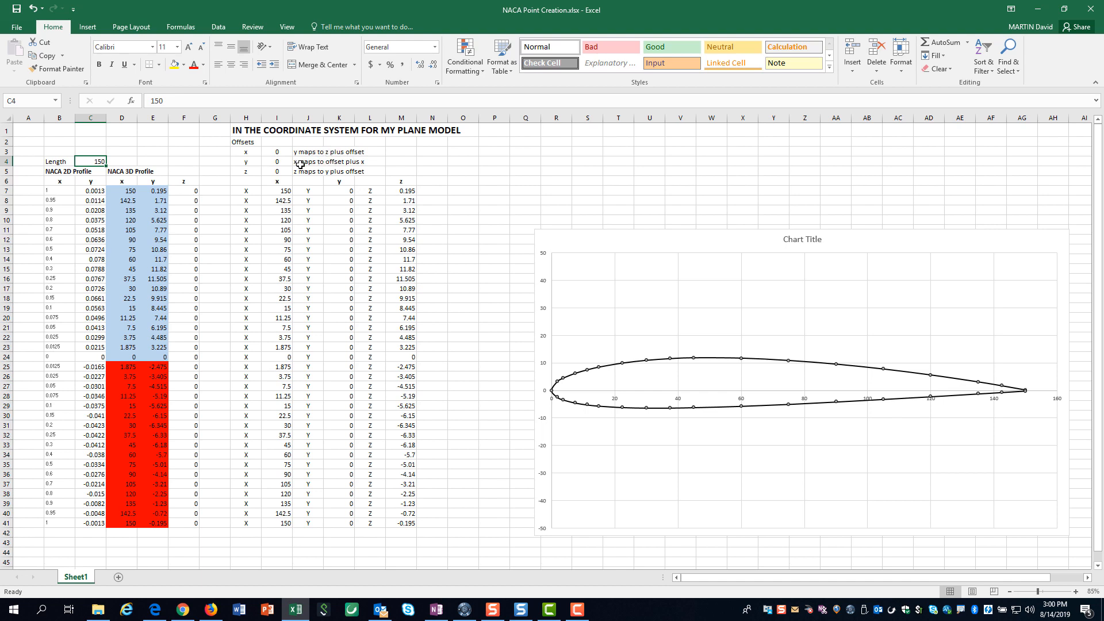
mouse_move(343, 176)
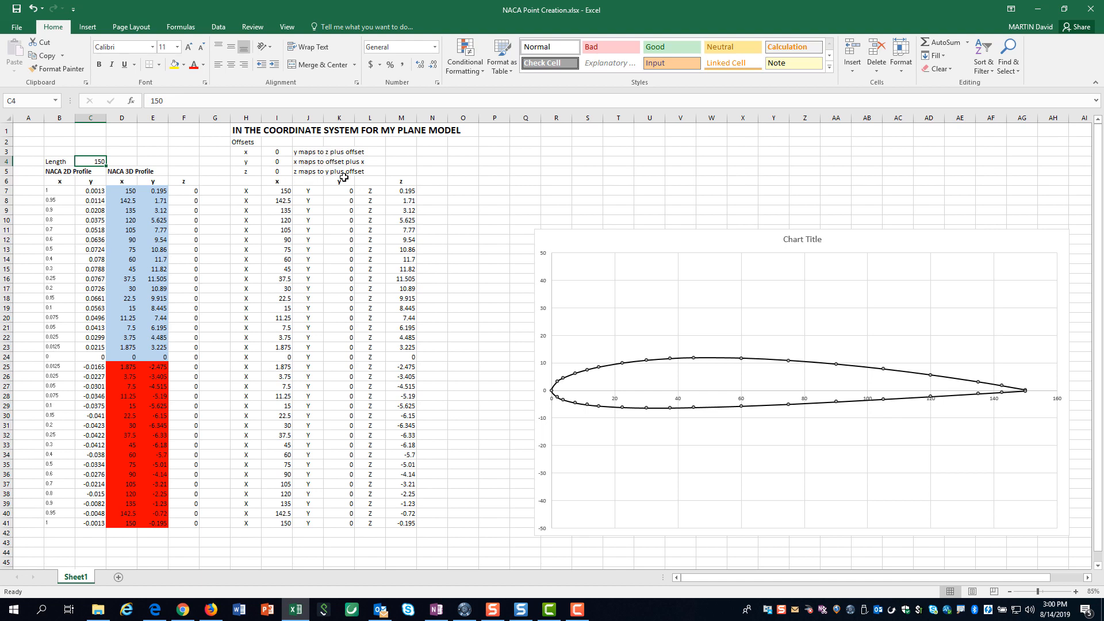
mouse_move(285, 189)
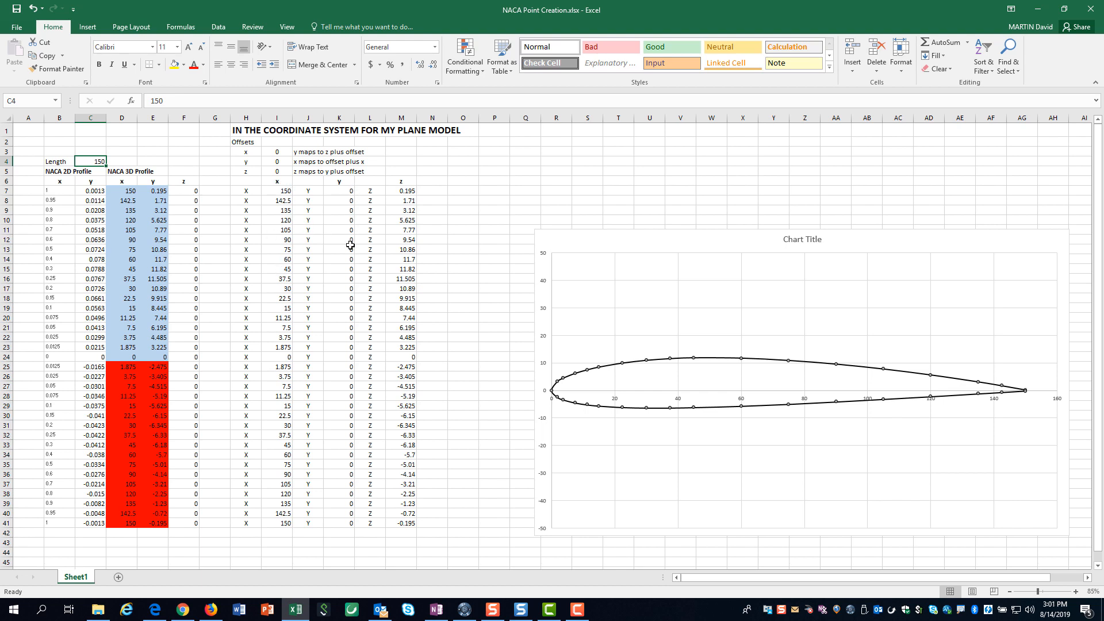
mouse_move(461, 196)
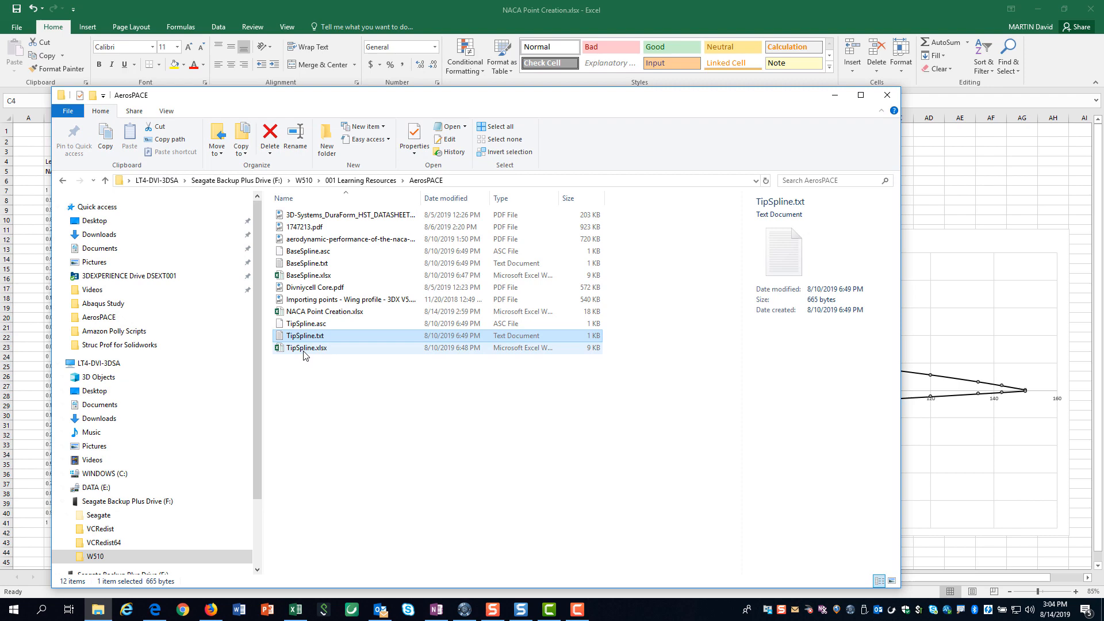
- Open TipSpline.txt from the AerosPACE folder in Notepad++
double_click(305, 348)
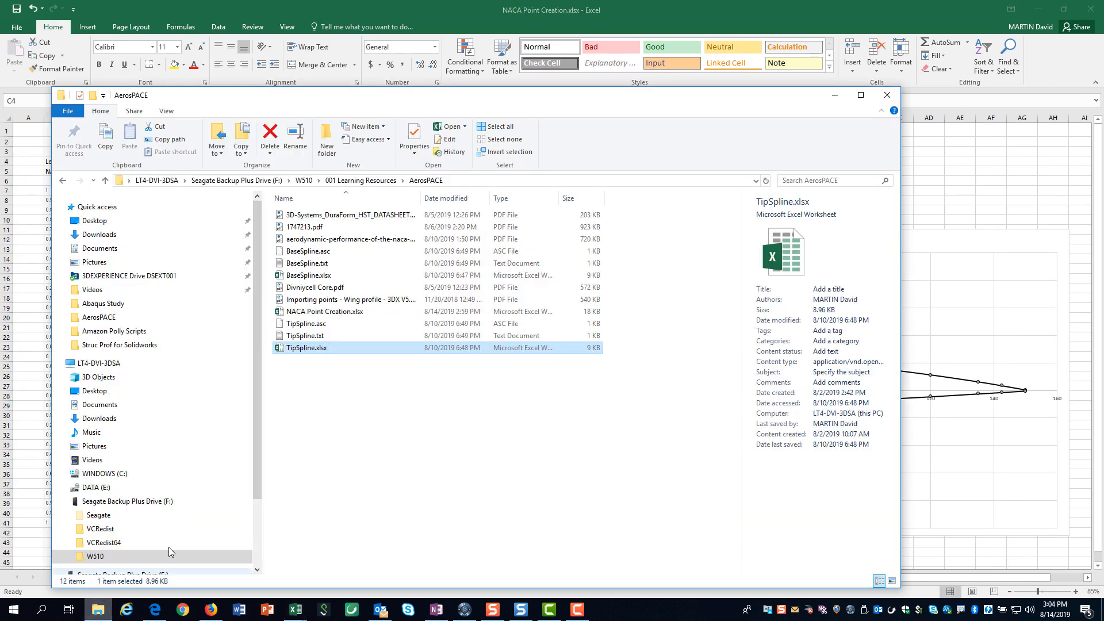
right_click(308, 335)
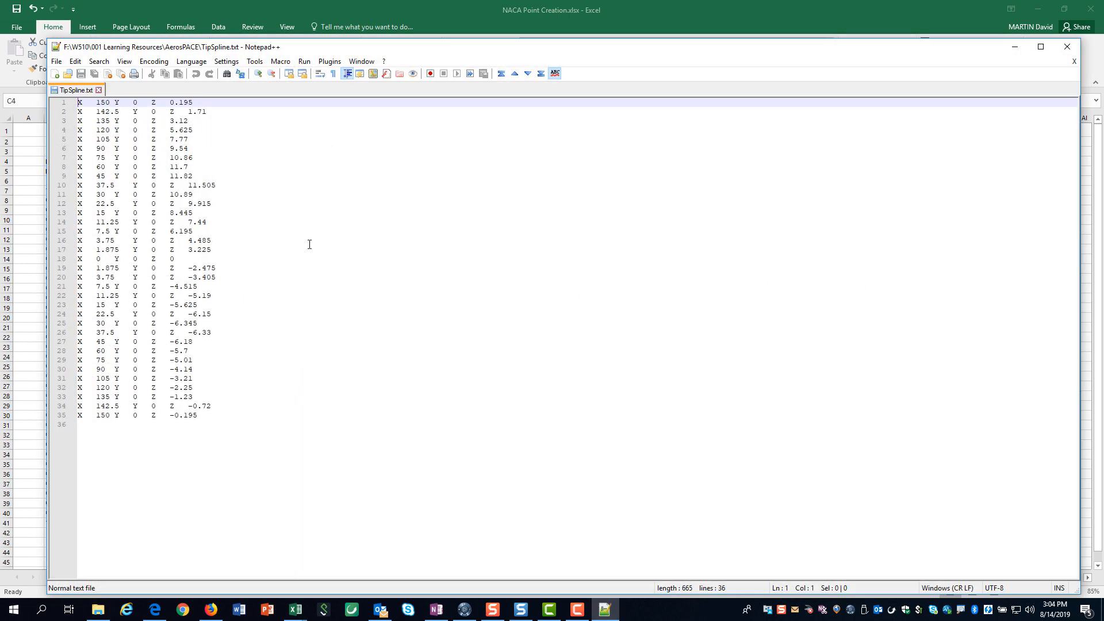
mouse_move(968, 123)
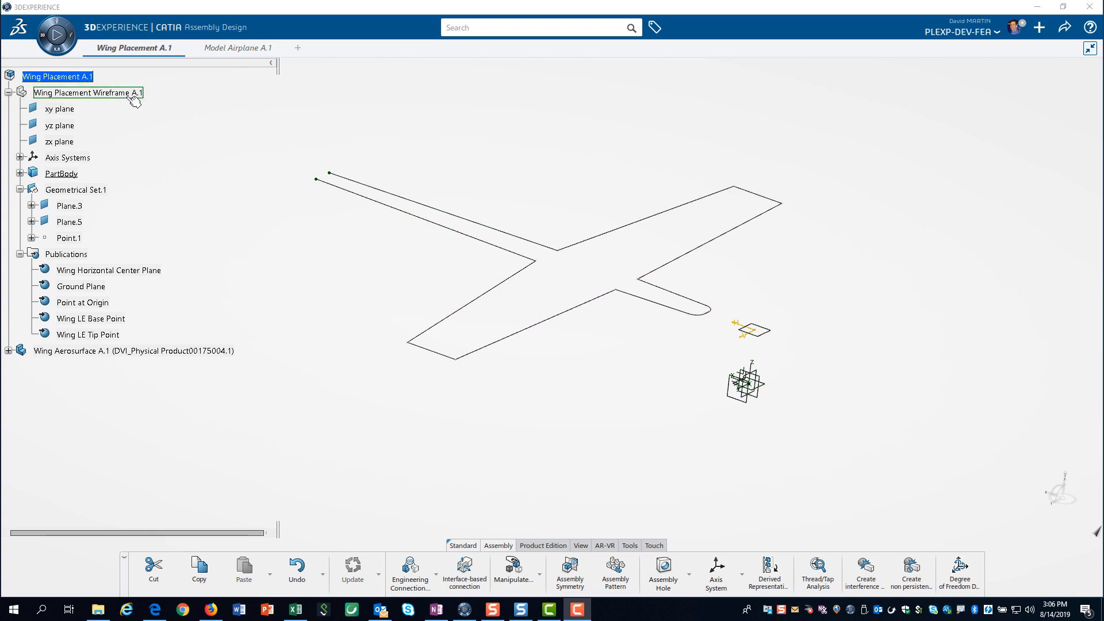
click(109, 270)
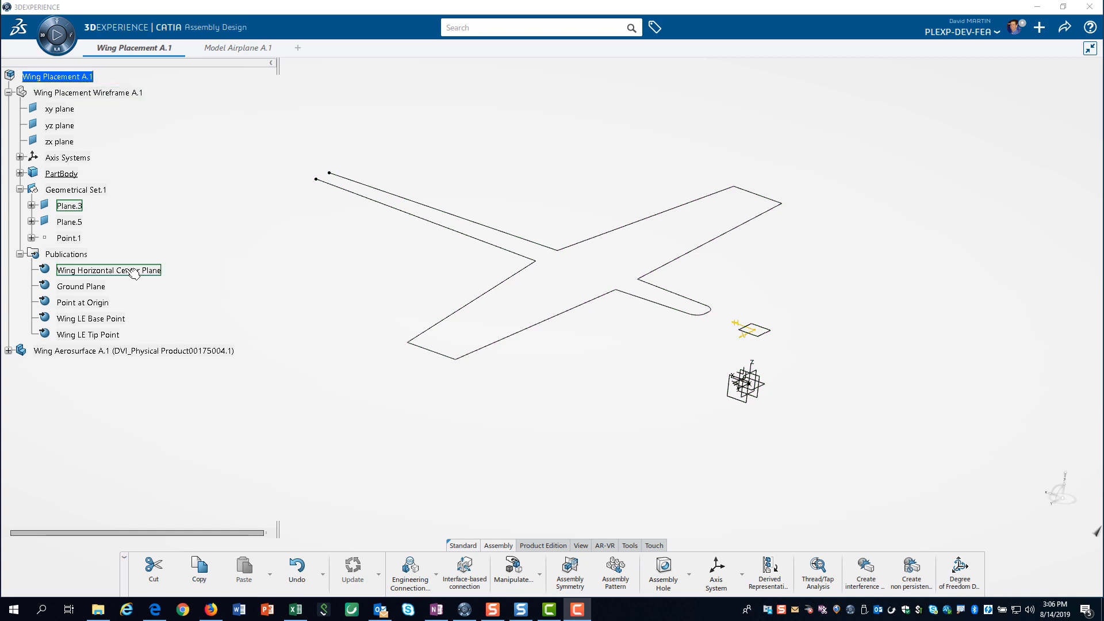
click(109, 270)
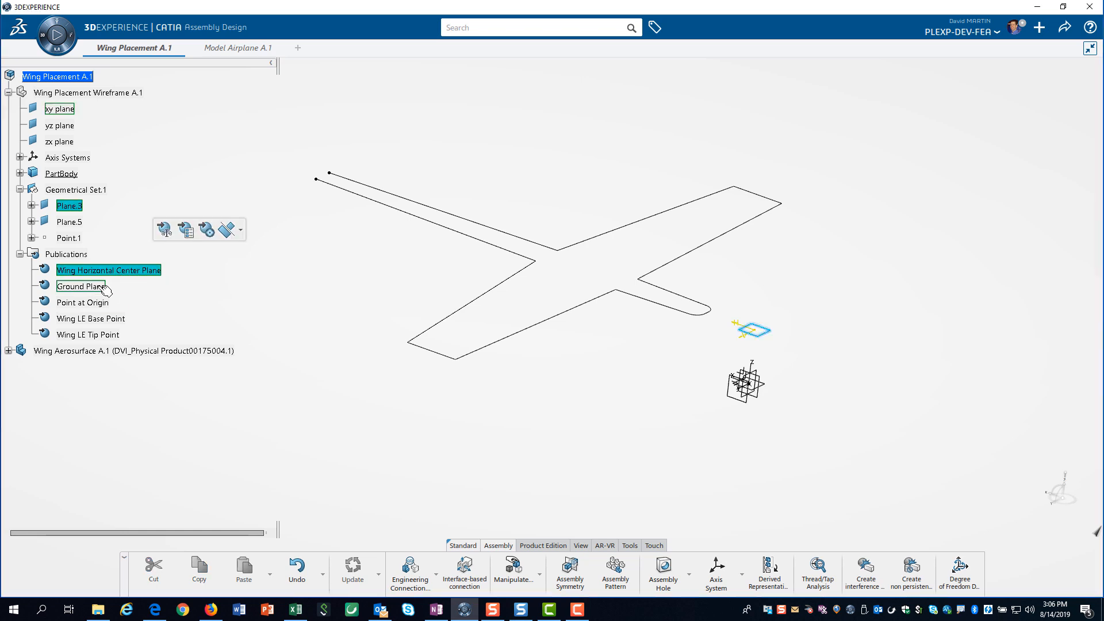
click(82, 302)
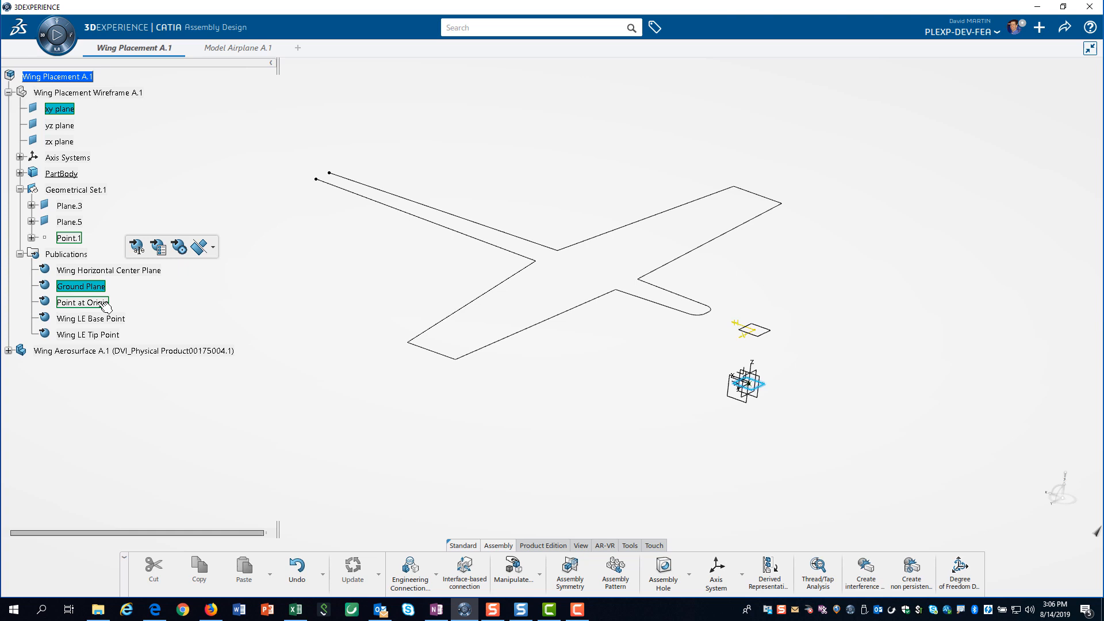
click(83, 302)
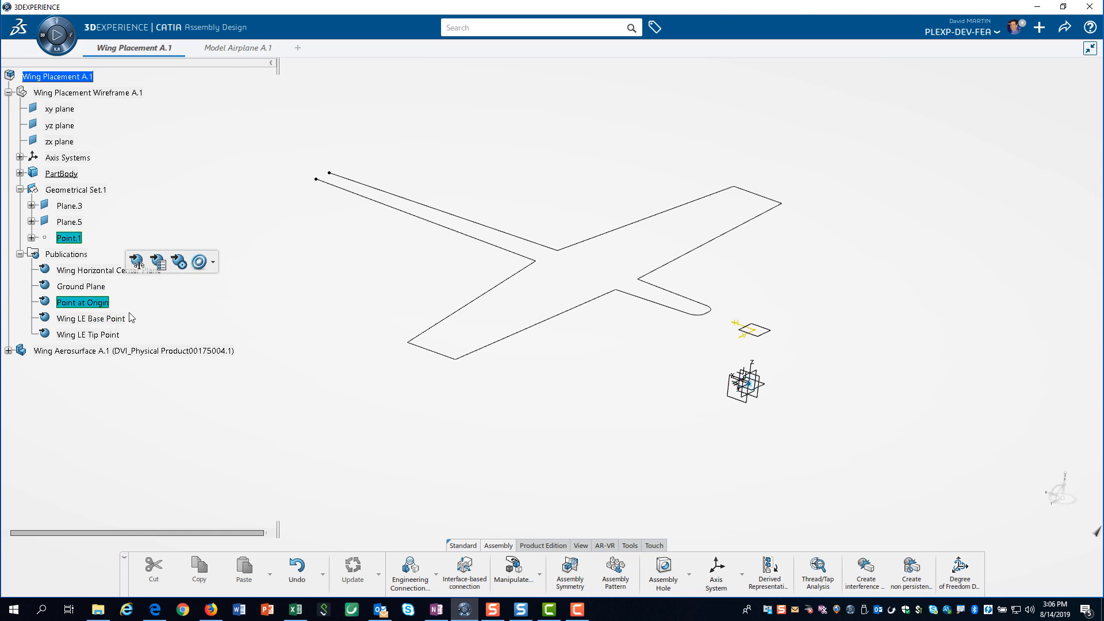
click(91, 318)
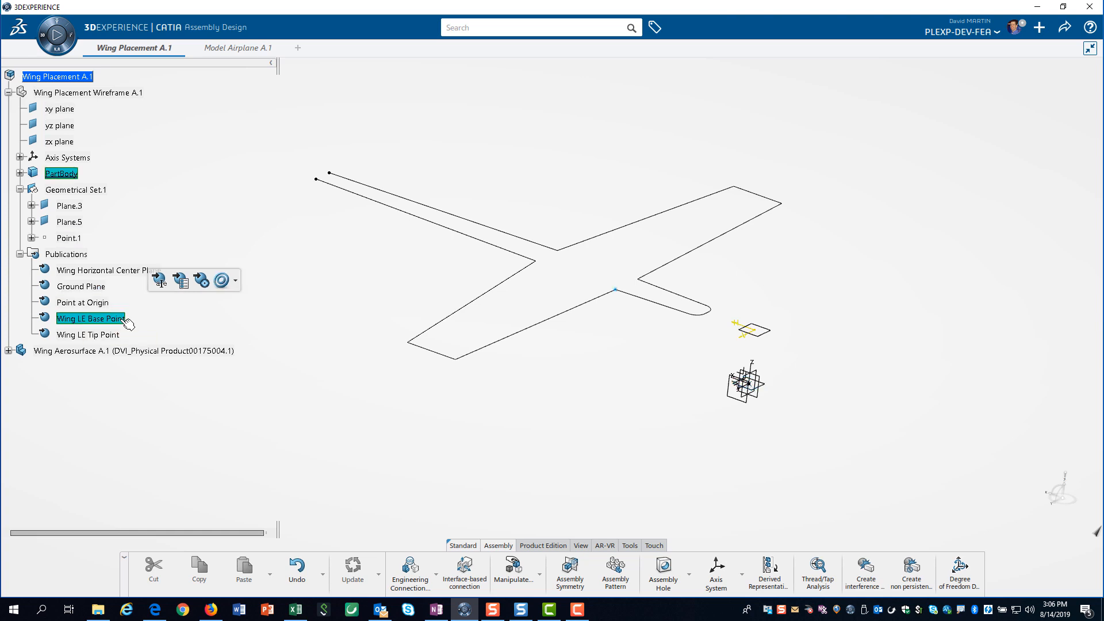
click(87, 334)
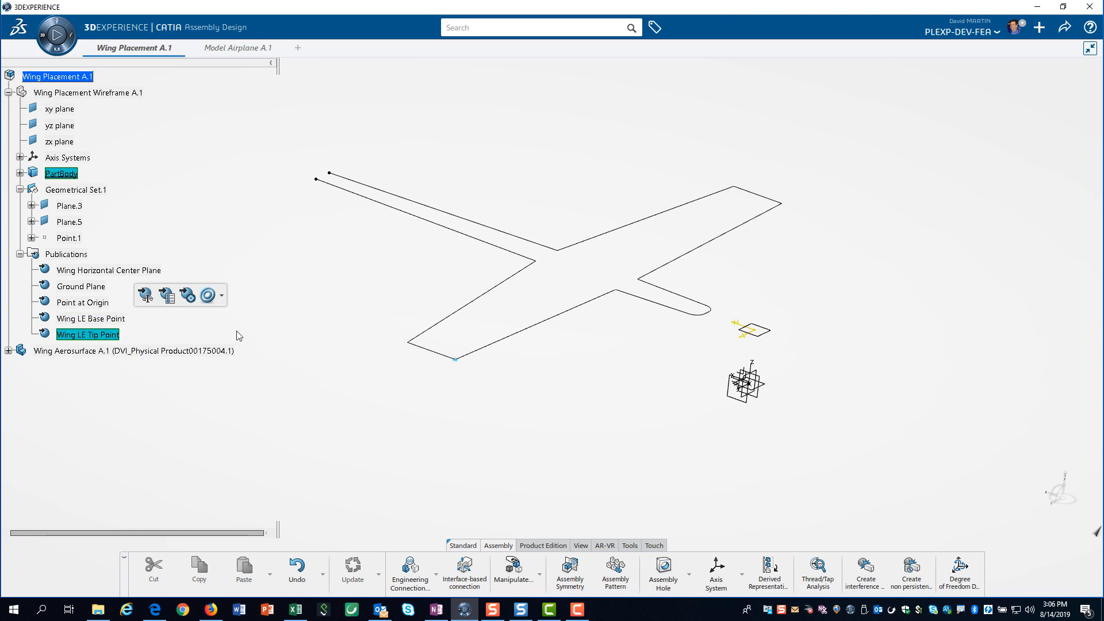
click(205, 374)
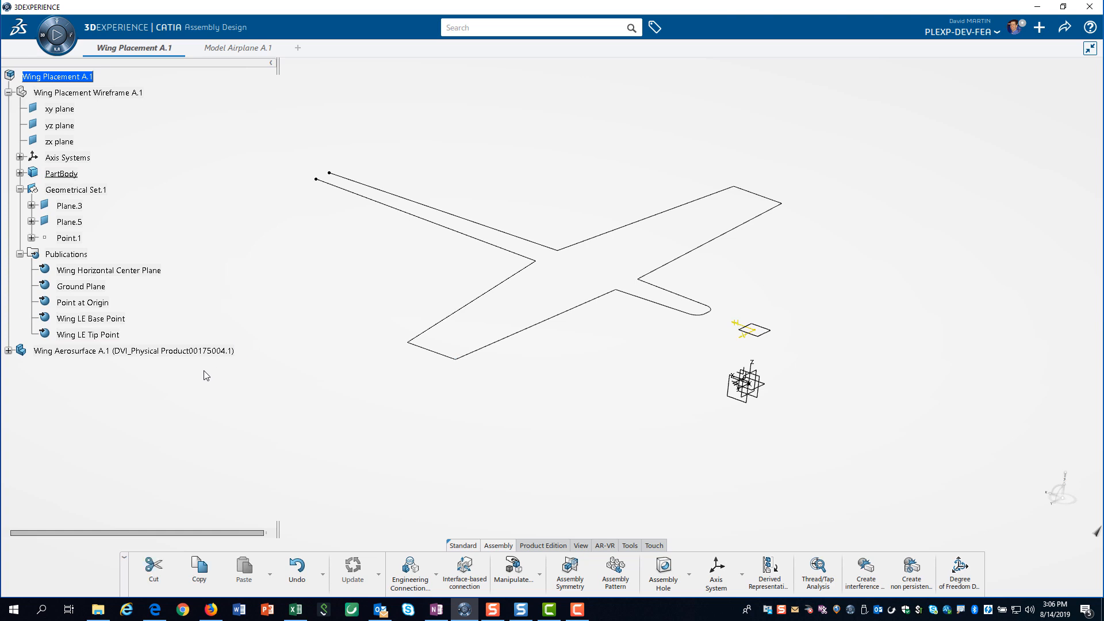
click(9, 355)
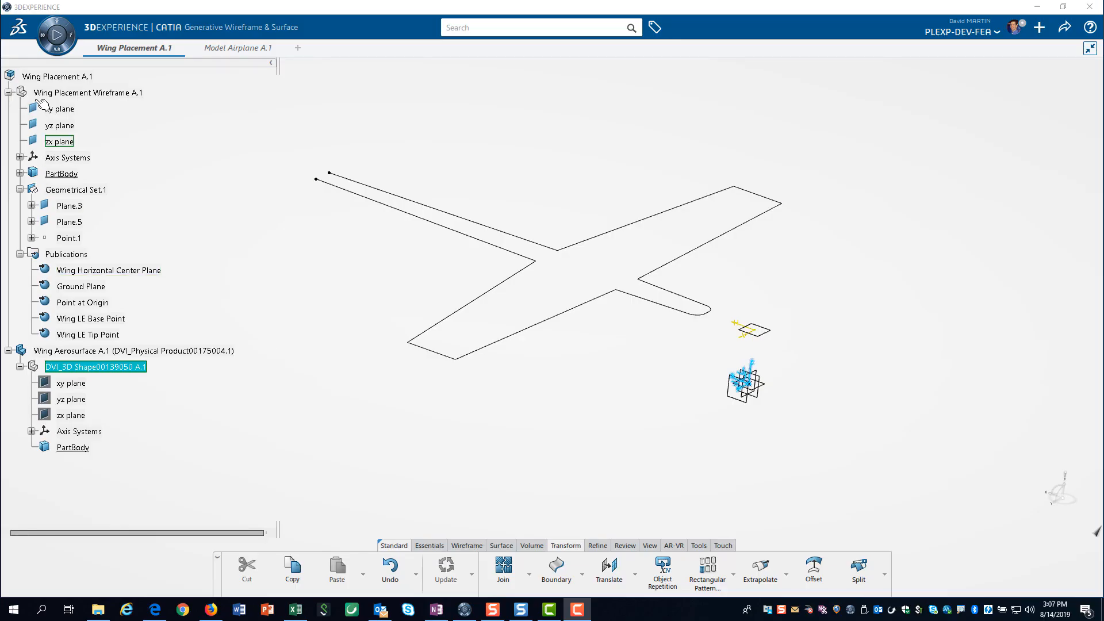
mouse_move(44, 38)
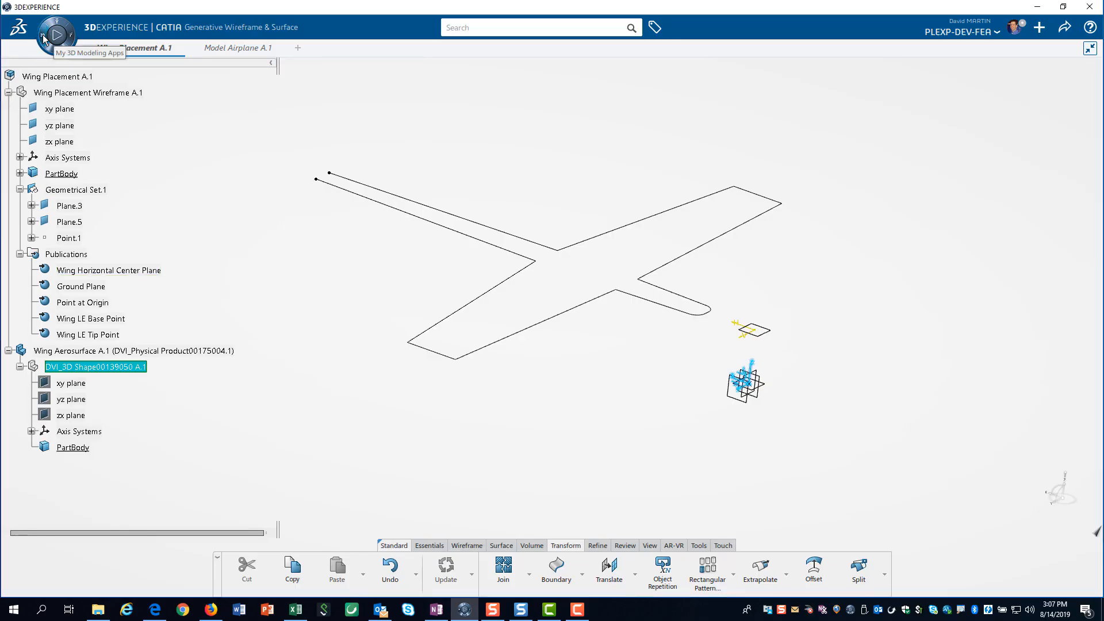
- Add a geometrical set under Wing Aerosurface and rename it Airfoil in Properties
click(57, 53)
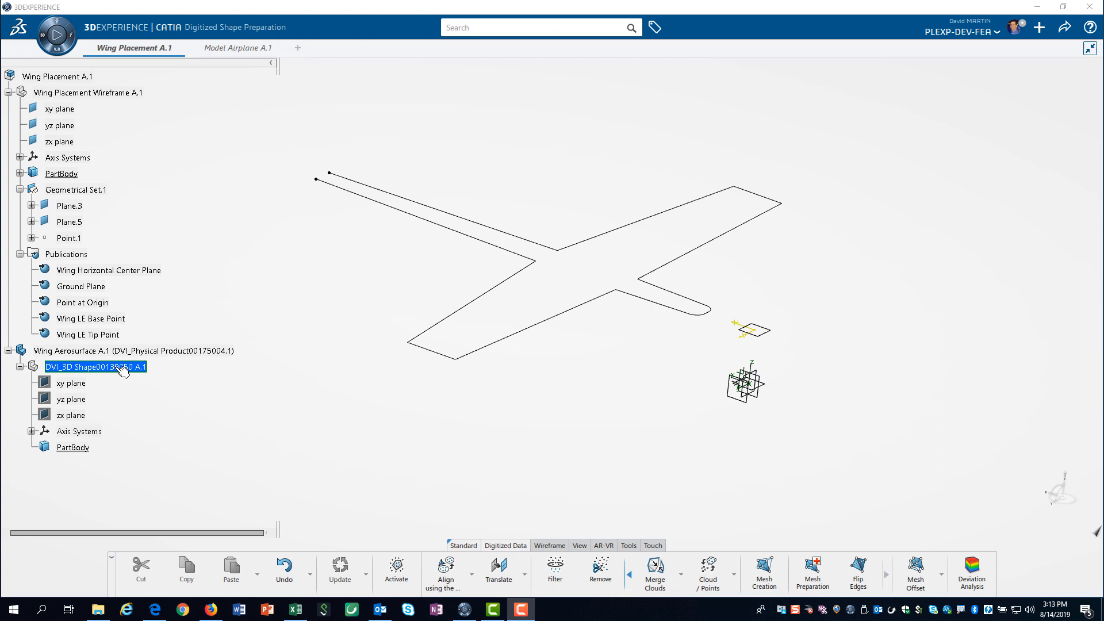
mouse_move(95, 367)
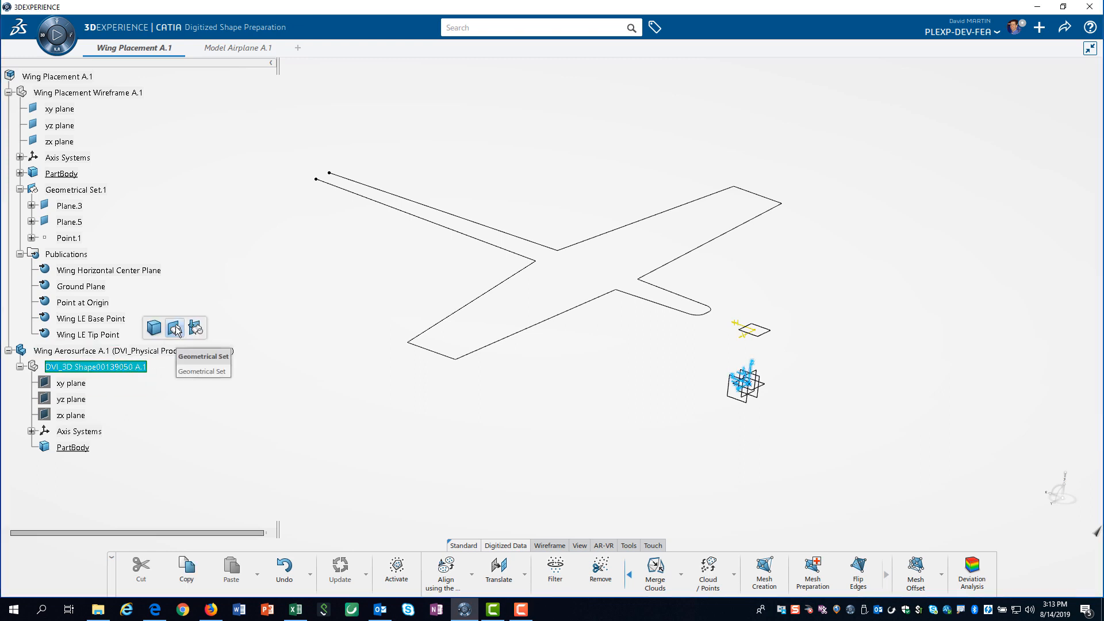
right_click(87, 464)
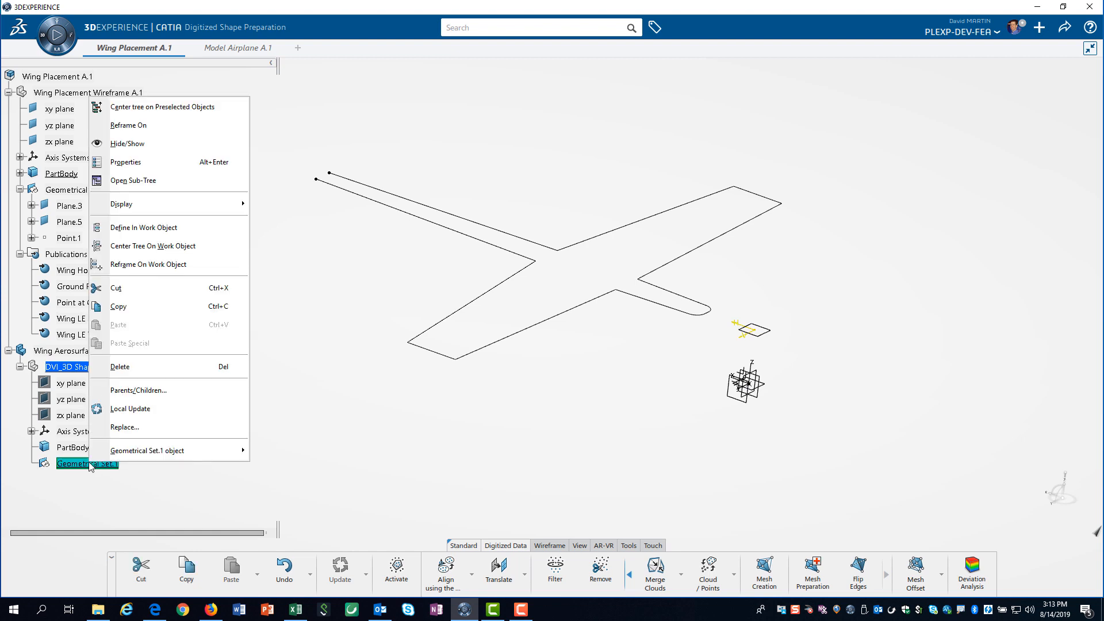
click(126, 163)
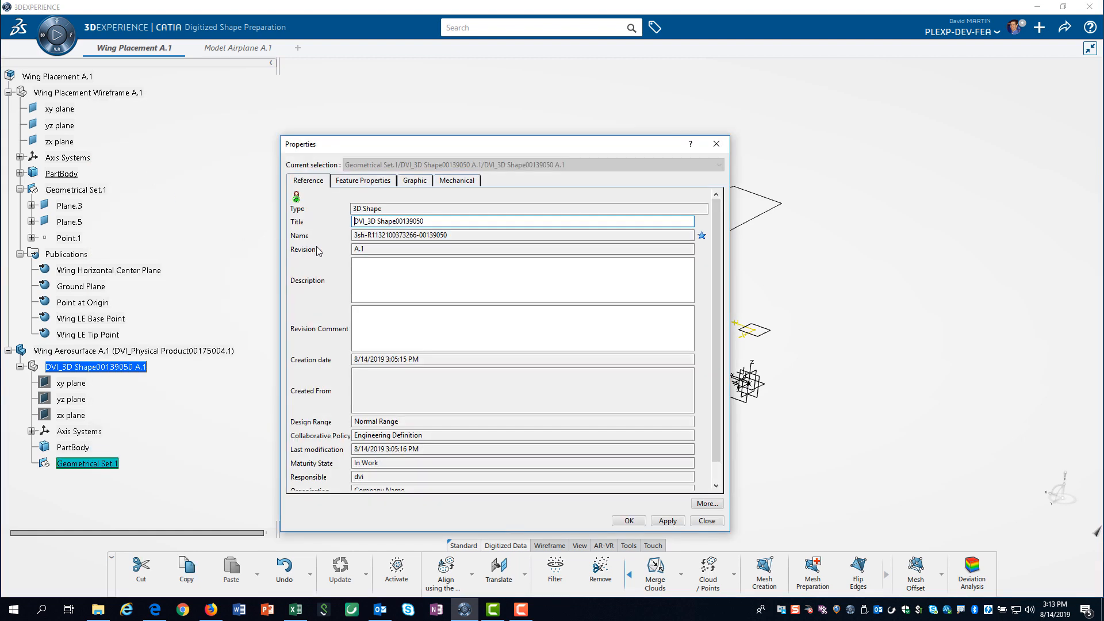
click(363, 180)
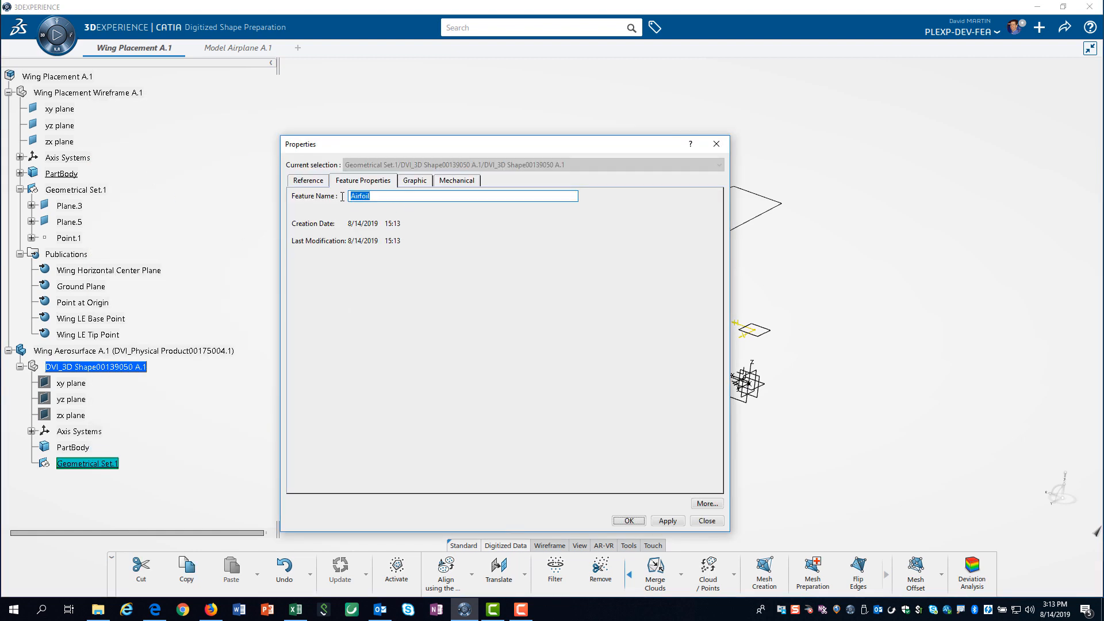
click(627, 520)
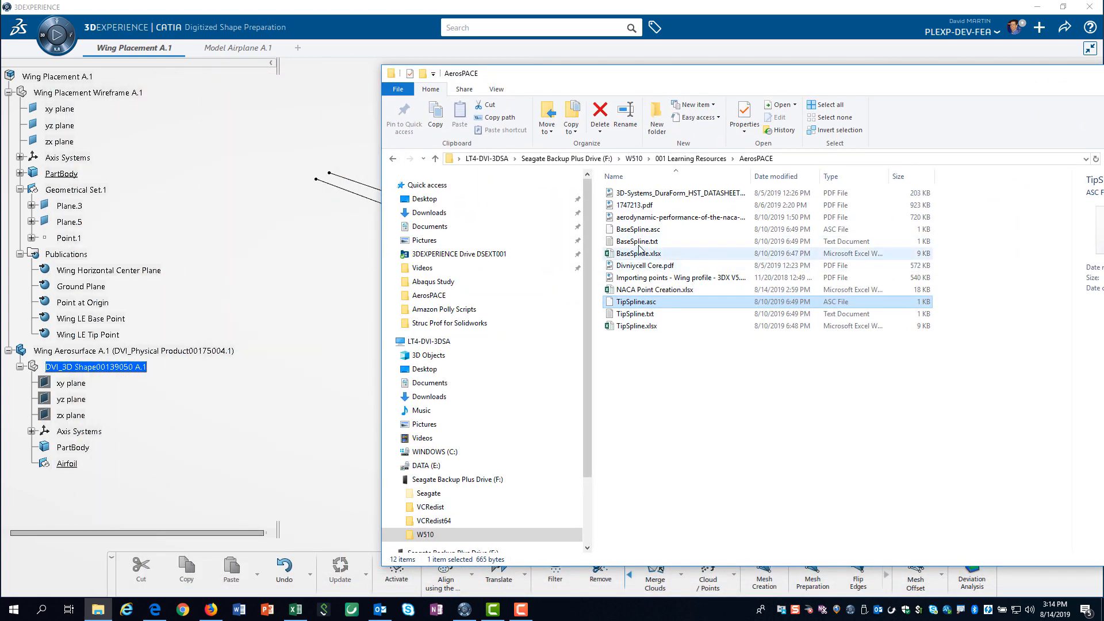
- Import the spline point file into Airfoil as scattered points
click(636, 229)
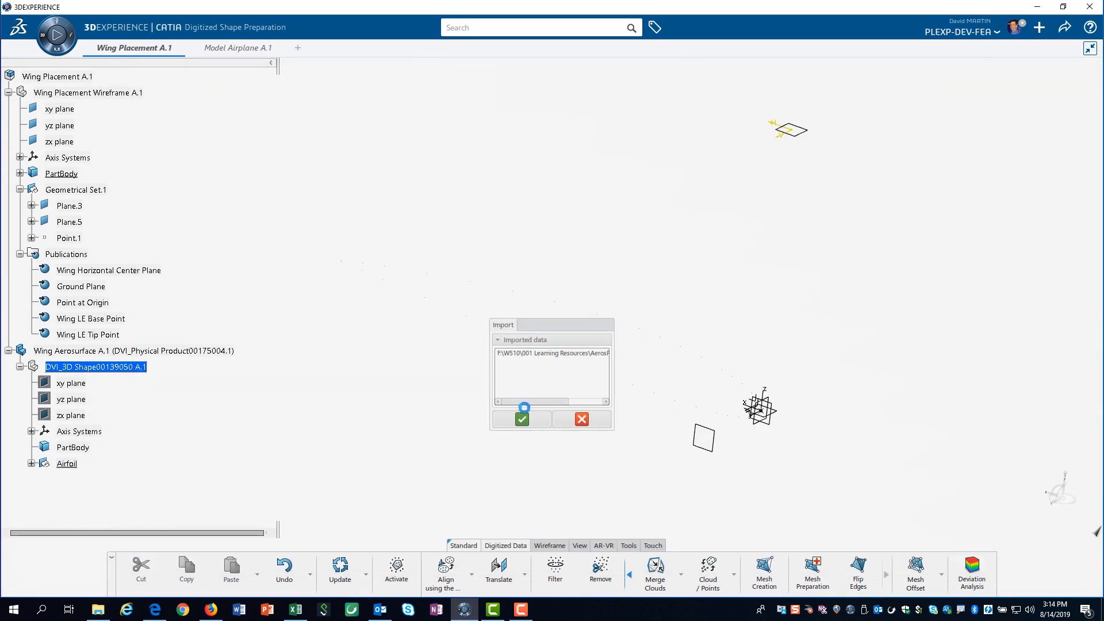
click(521, 419)
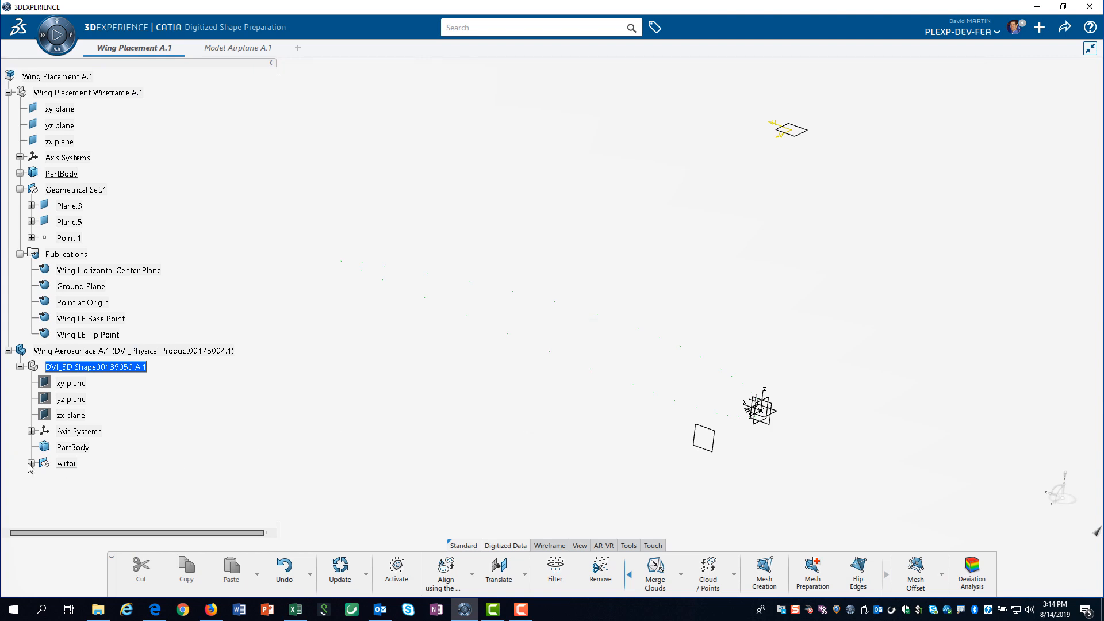
- Give BaseSpline.1 a more visible point symbol on its Graphic properties tab
click(31, 464)
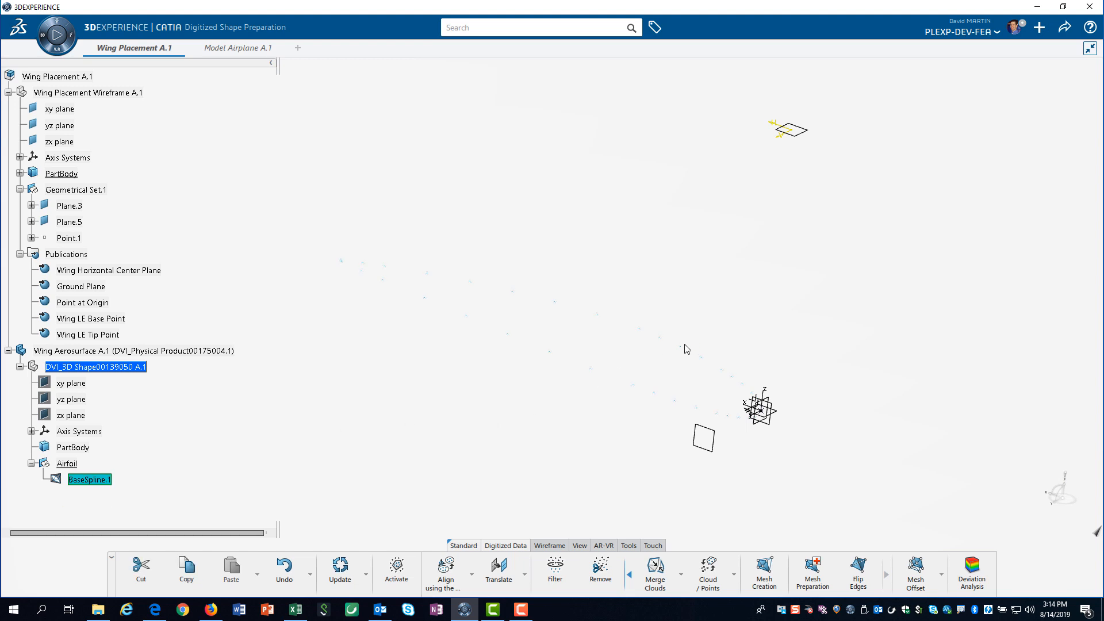
right_click(686, 350)
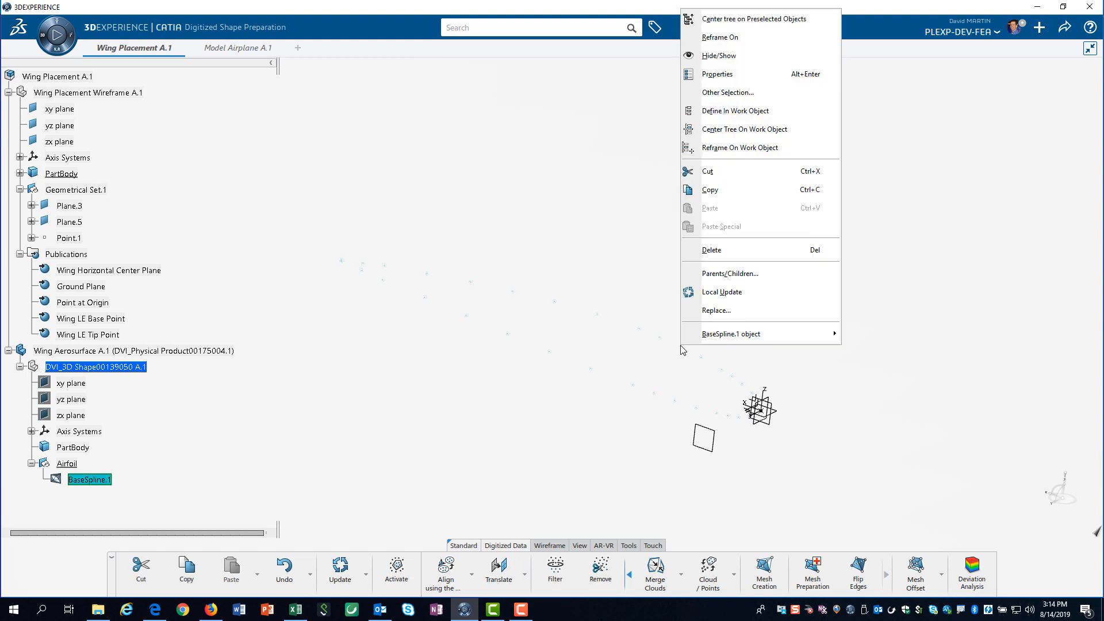
mouse_move(759, 74)
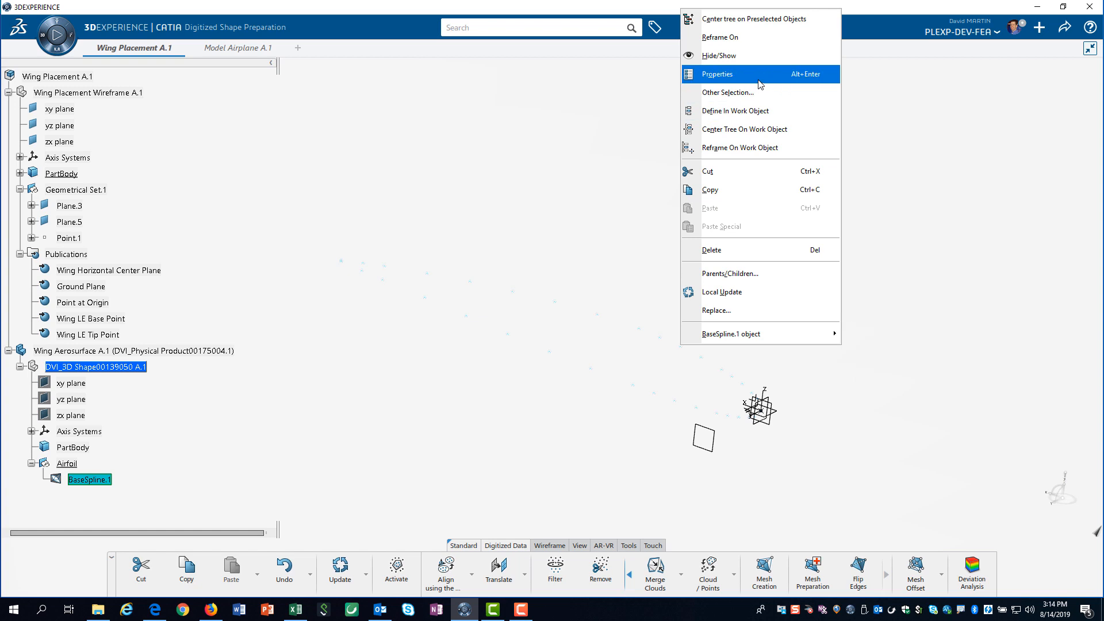
click(717, 75)
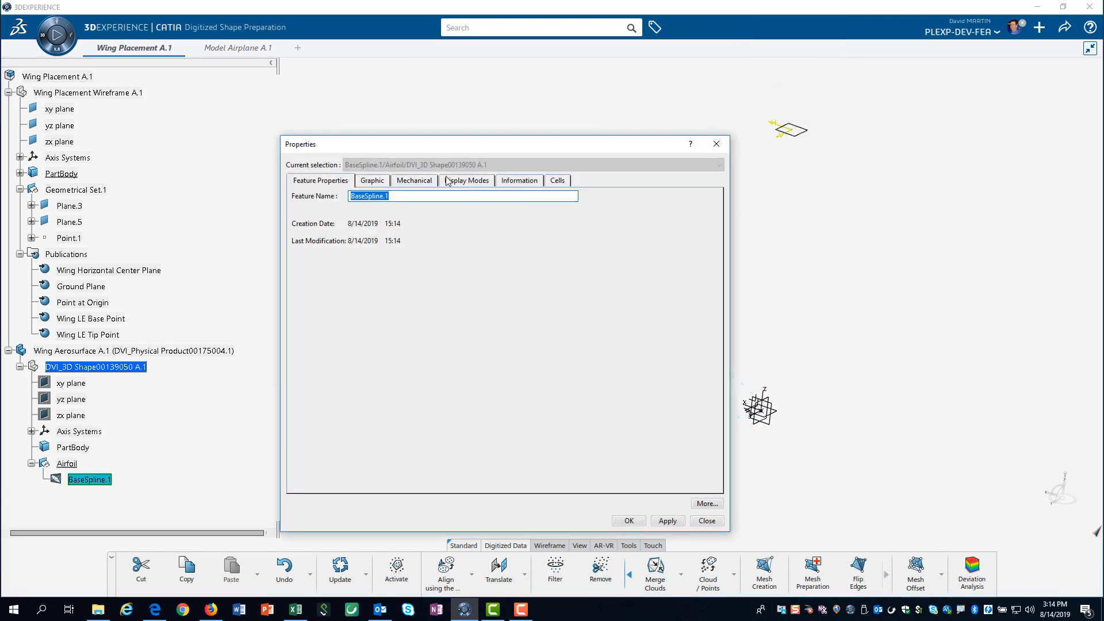
click(372, 180)
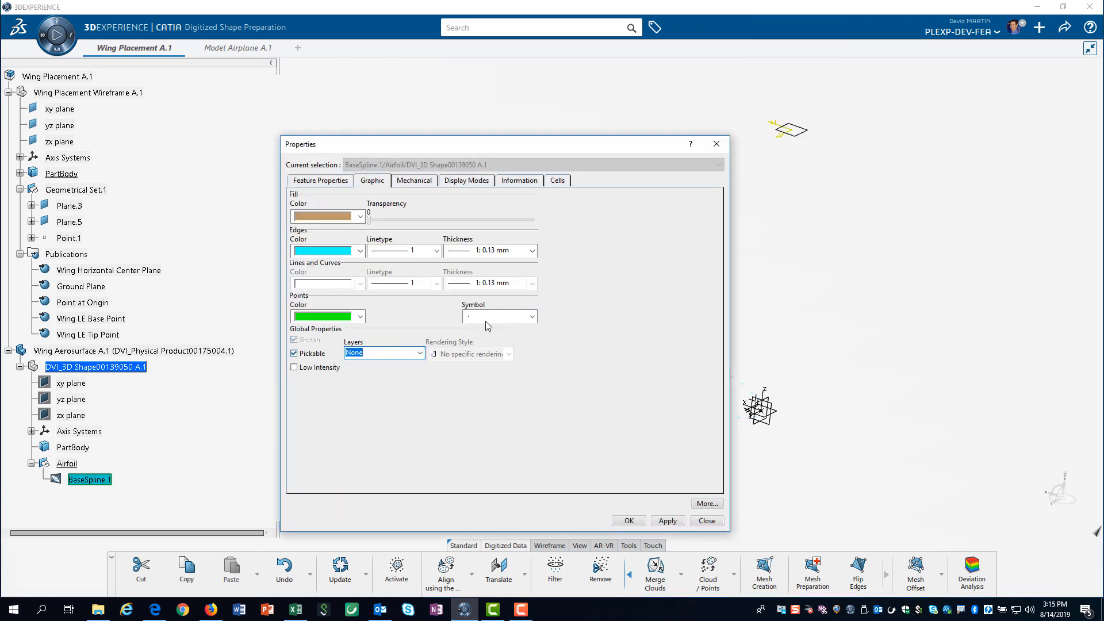
click(531, 316)
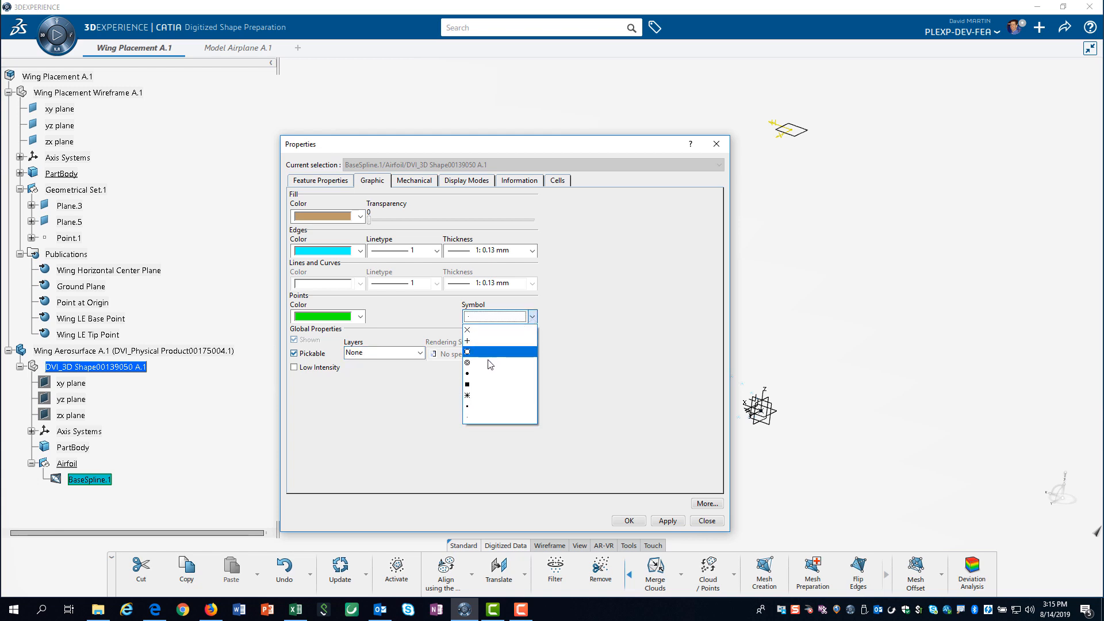
click(490, 352)
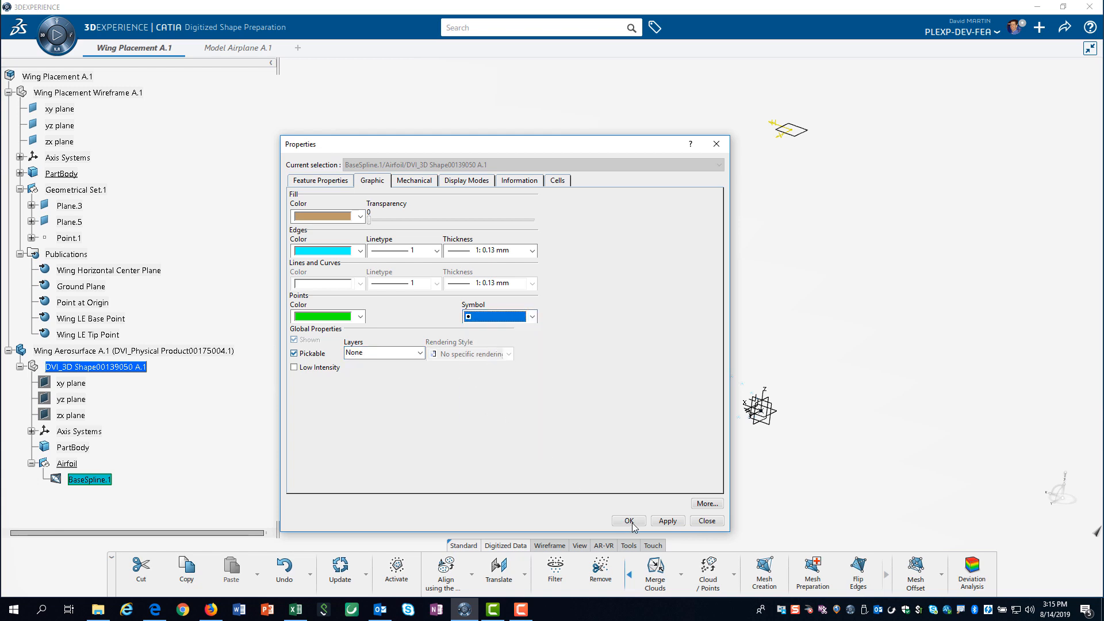
click(627, 521)
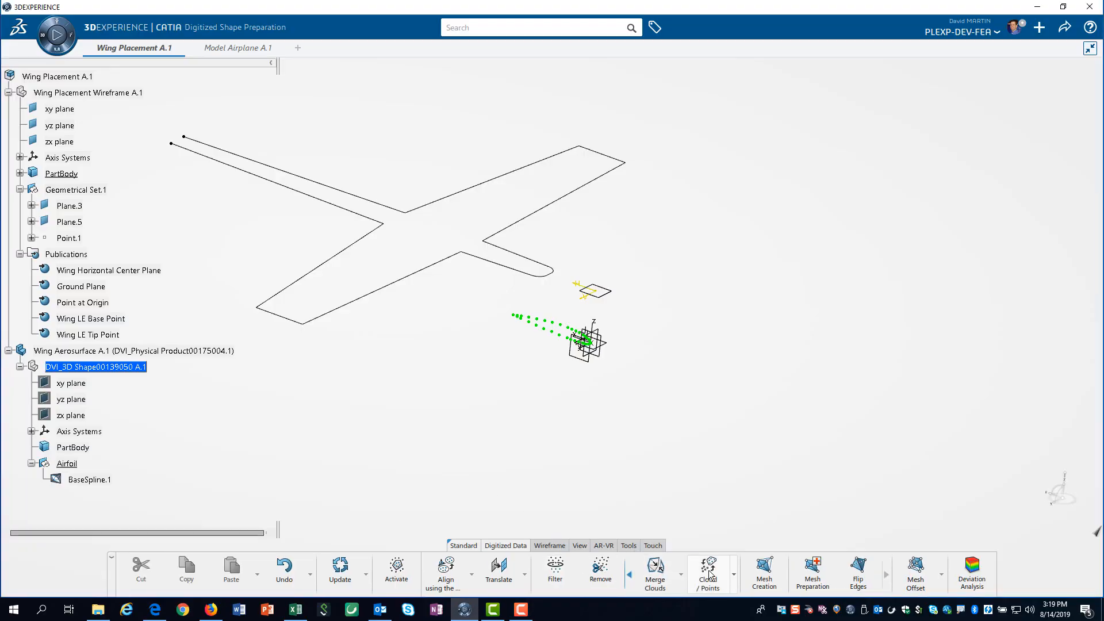
- Convert the BaseSpline.1 cloud with Cloud/Points and select the resulting Geometrical Set.2
click(708, 570)
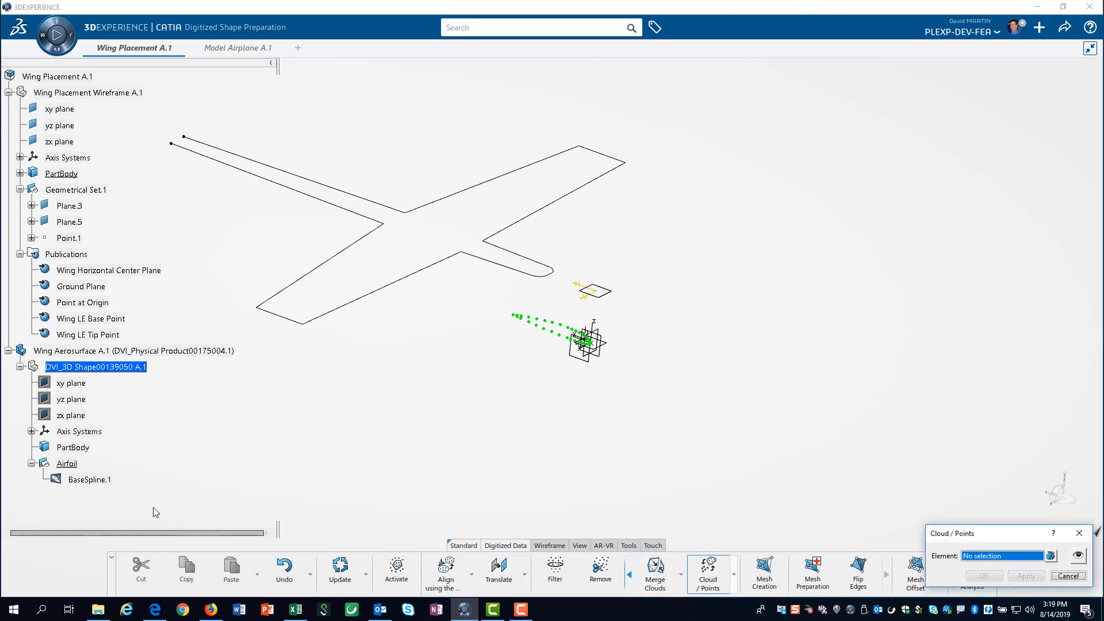
click(89, 479)
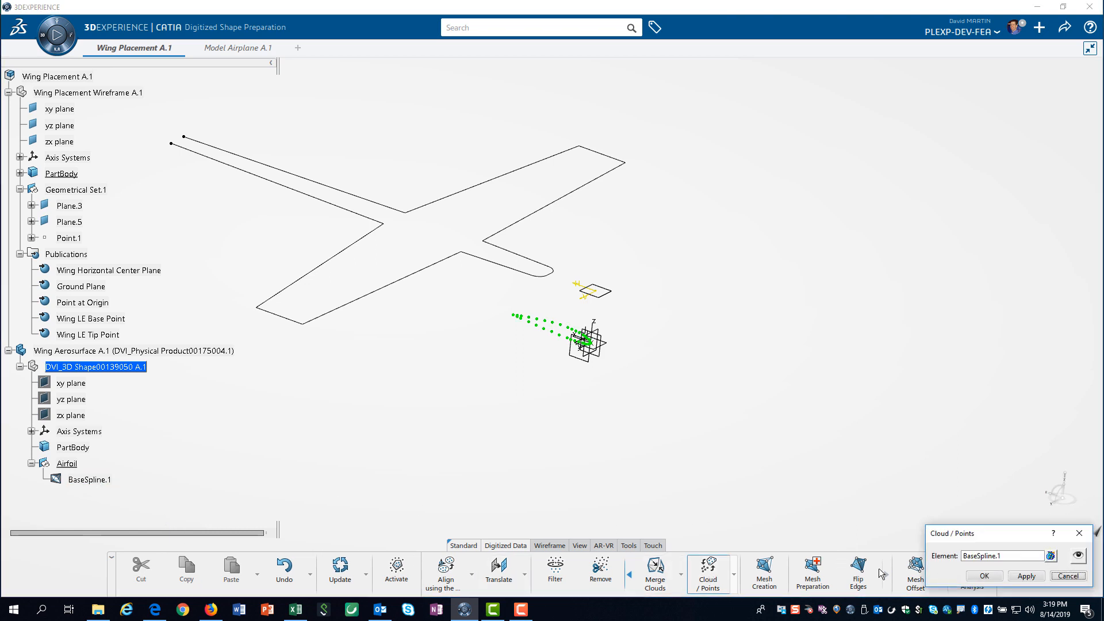
click(984, 576)
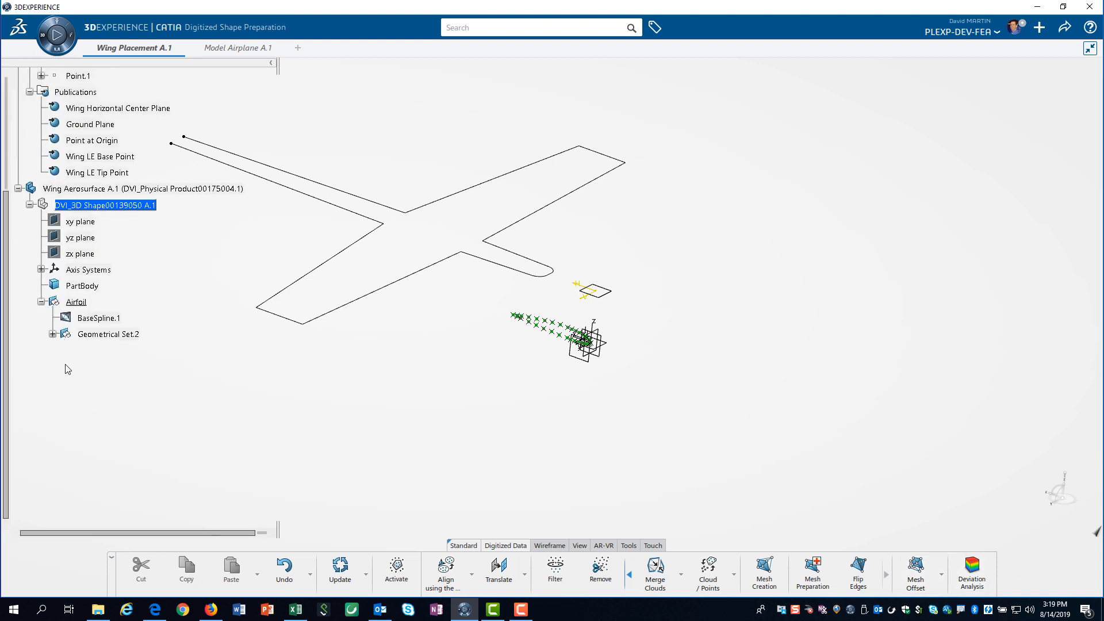
double_click(98, 317)
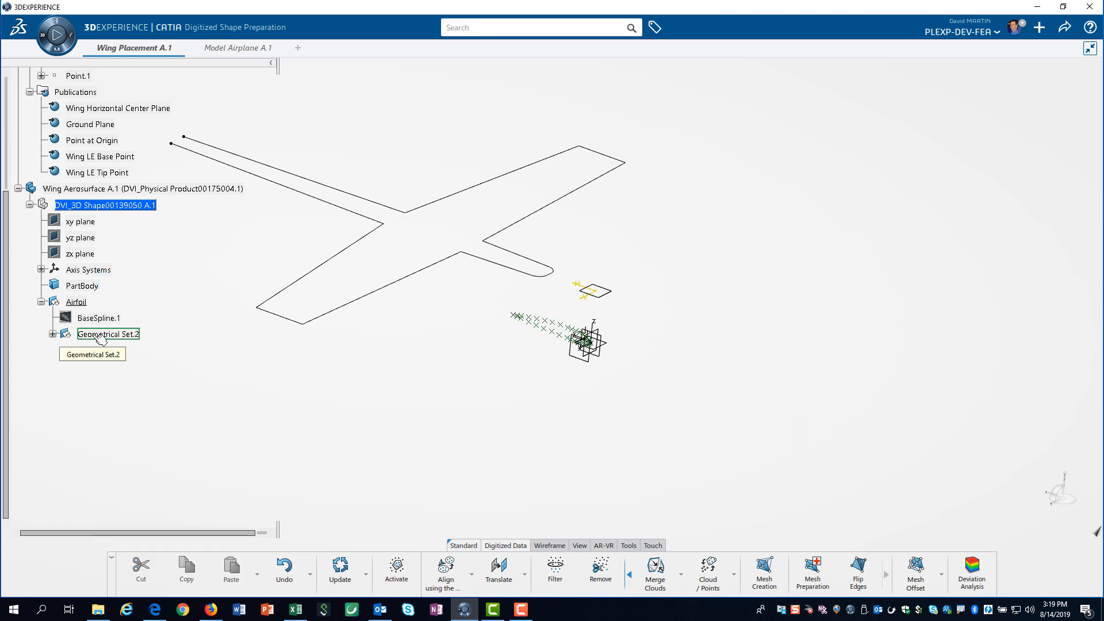
click(107, 334)
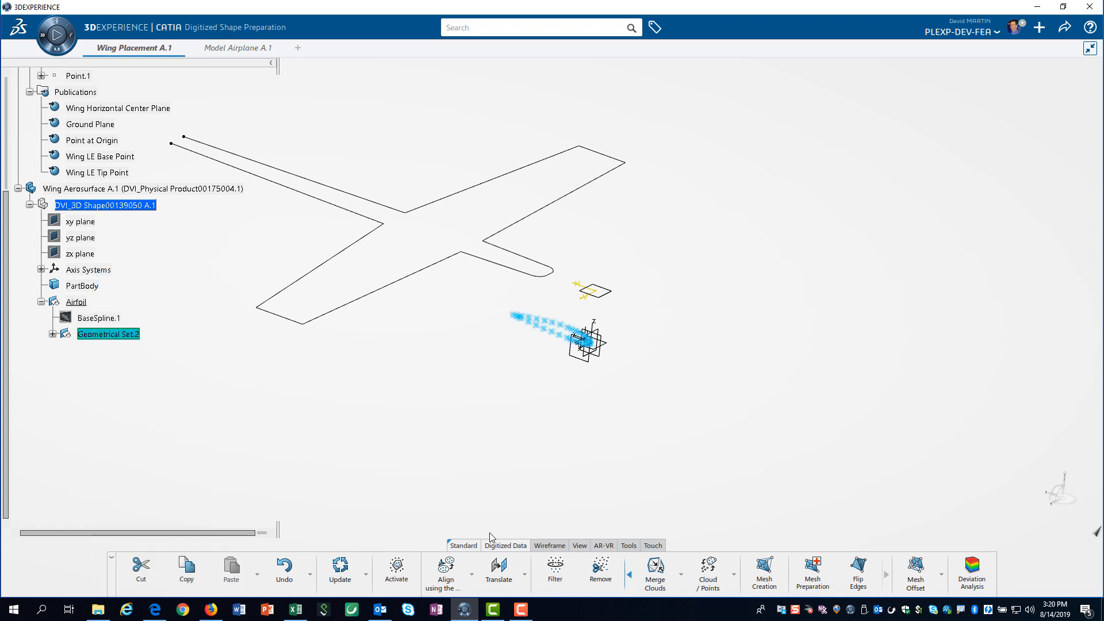
mouse_move(498, 570)
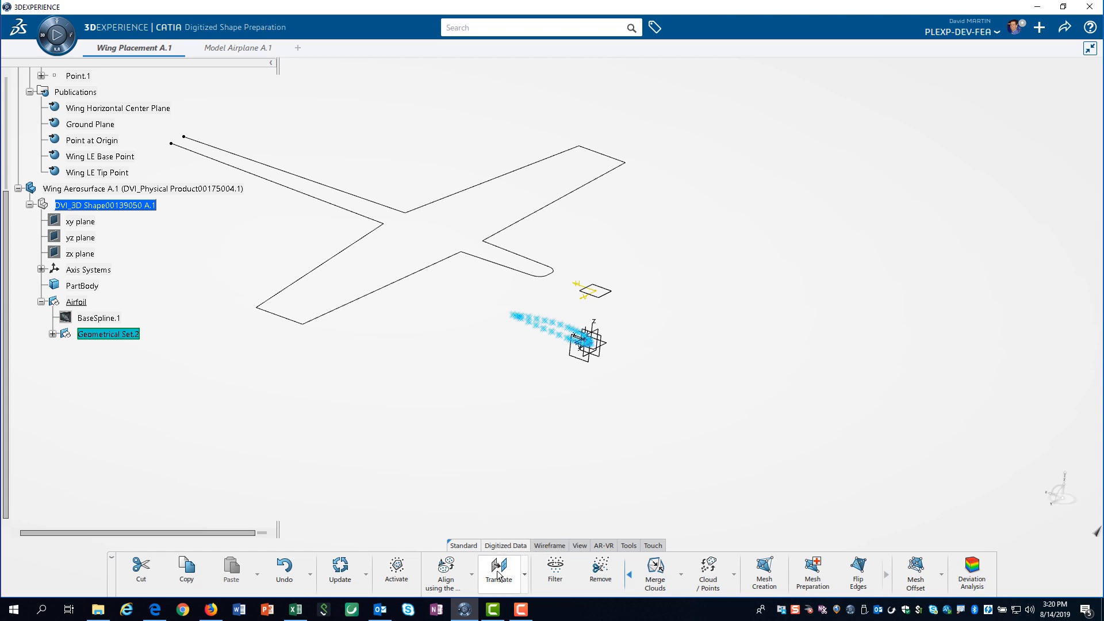
- Translate the points point-to-point from the origin to Wing LE Base Point, hiding the originals
click(499, 567)
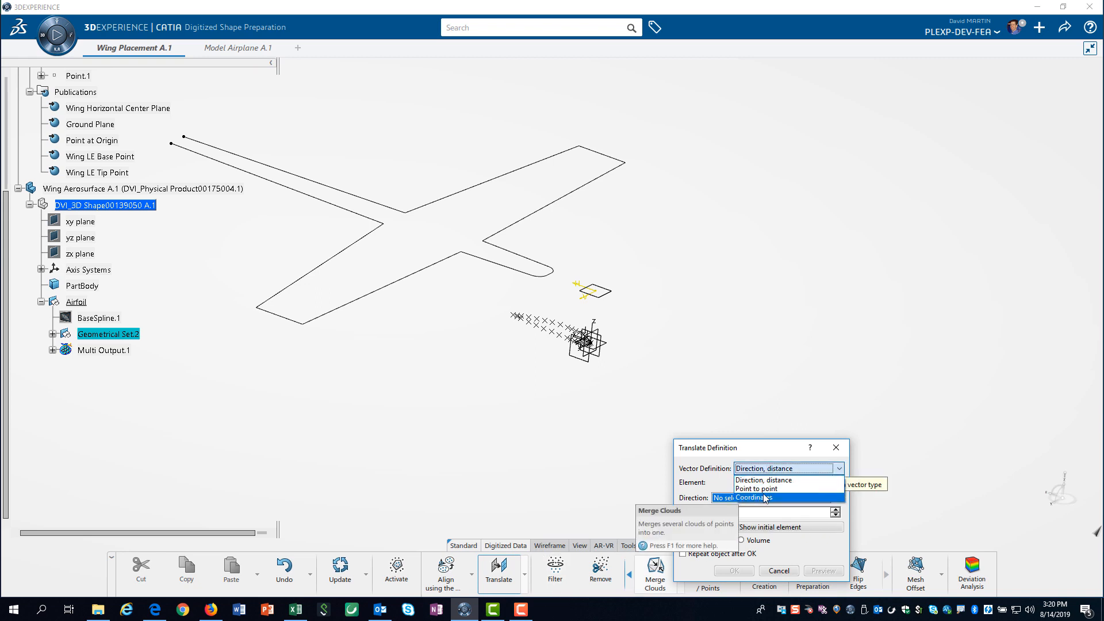
click(756, 489)
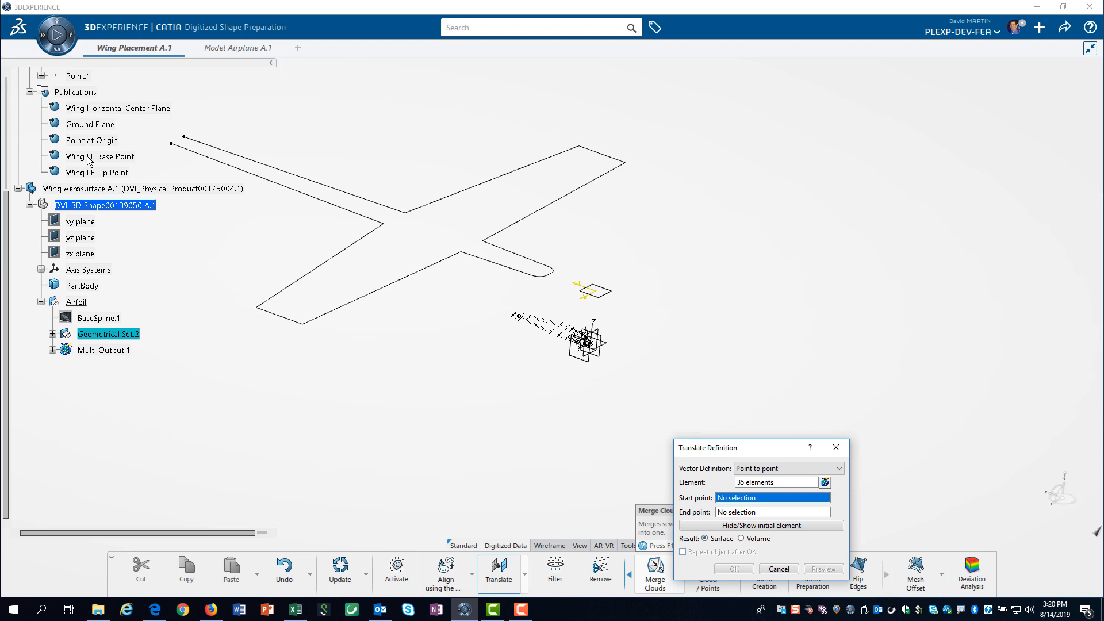
mouse_move(90, 144)
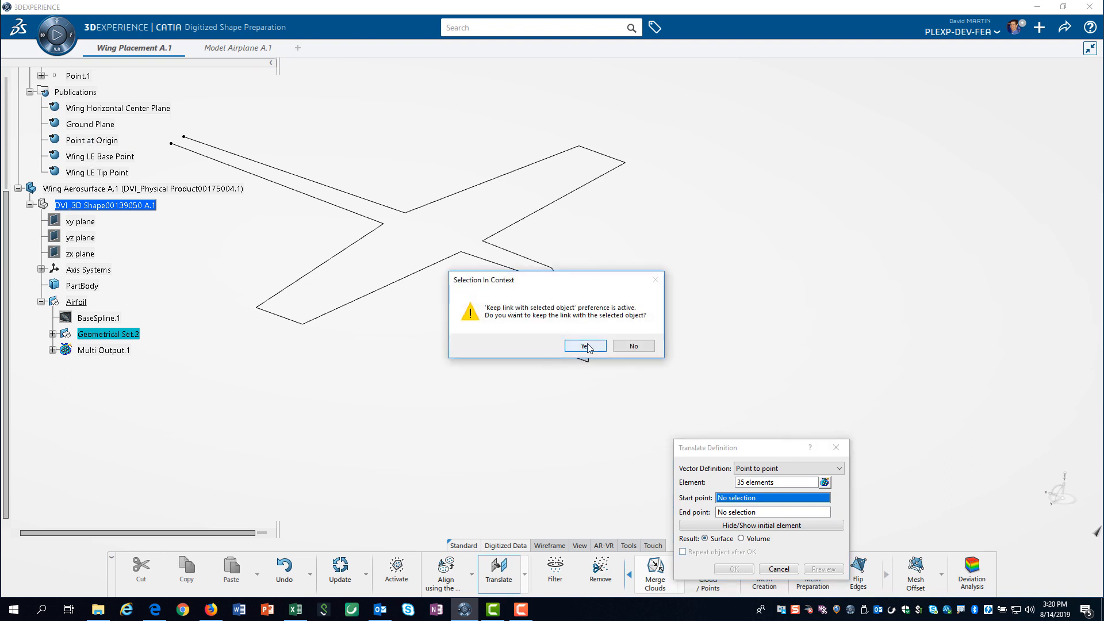
click(584, 346)
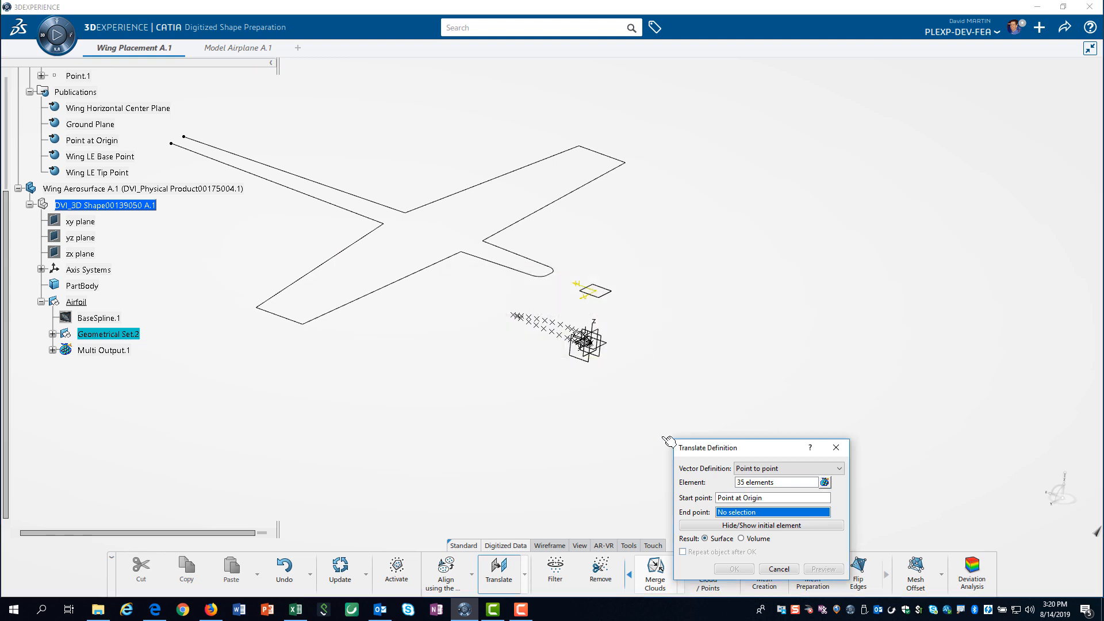
mouse_move(271, 354)
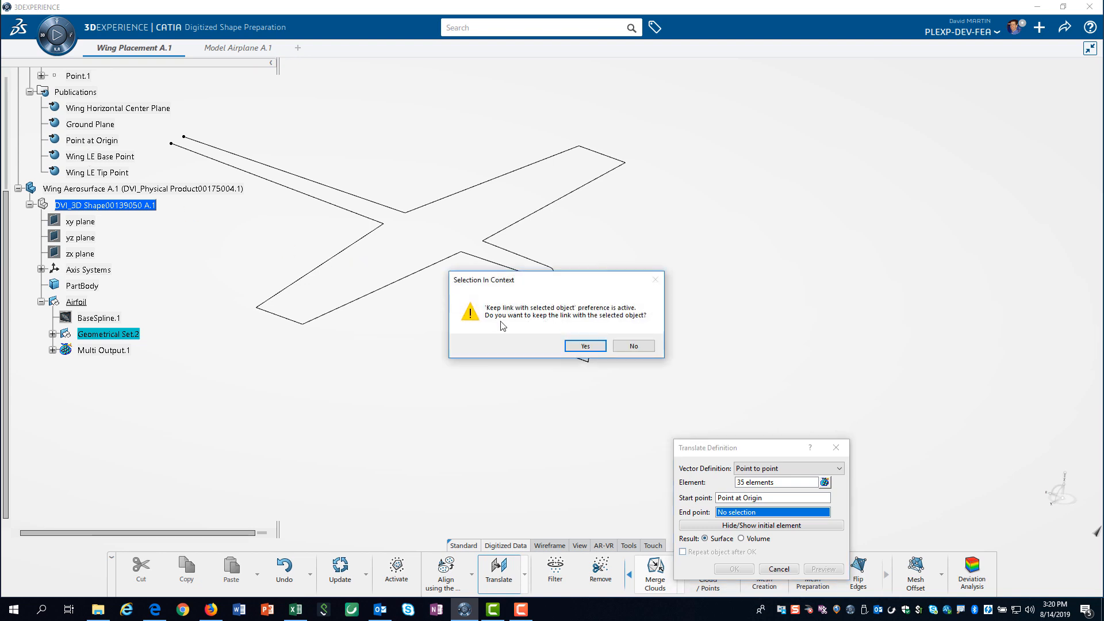
click(584, 345)
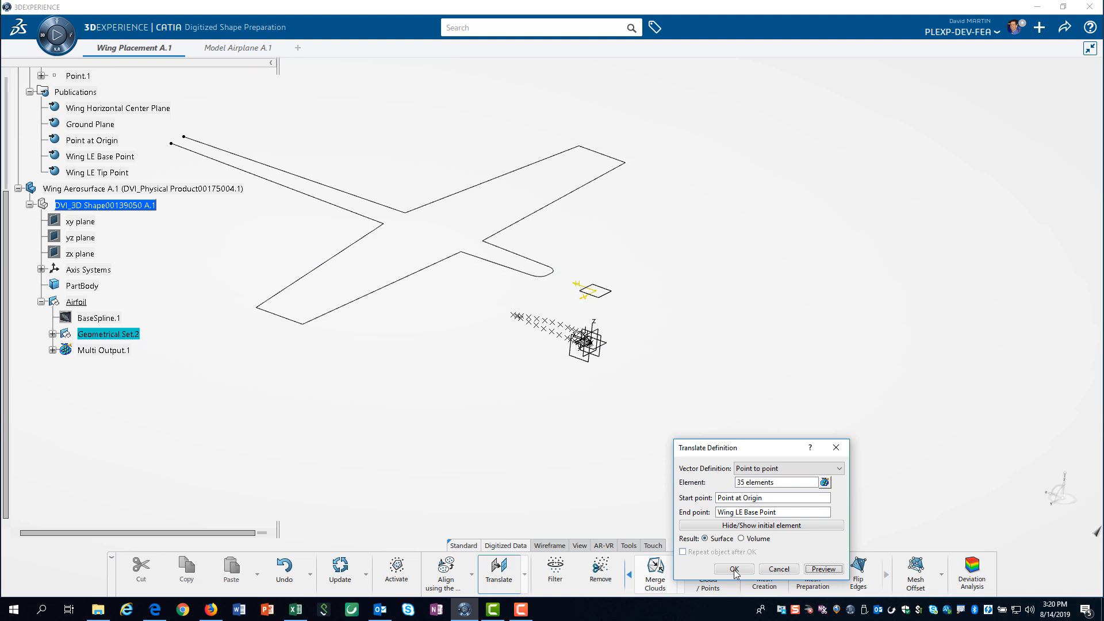
click(733, 568)
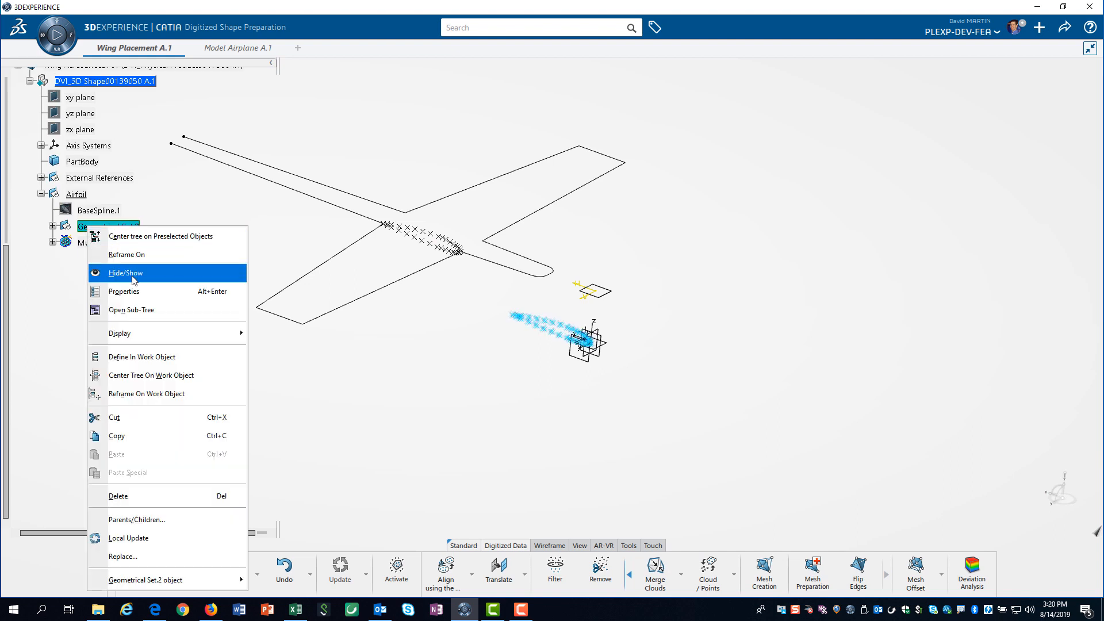
click(125, 274)
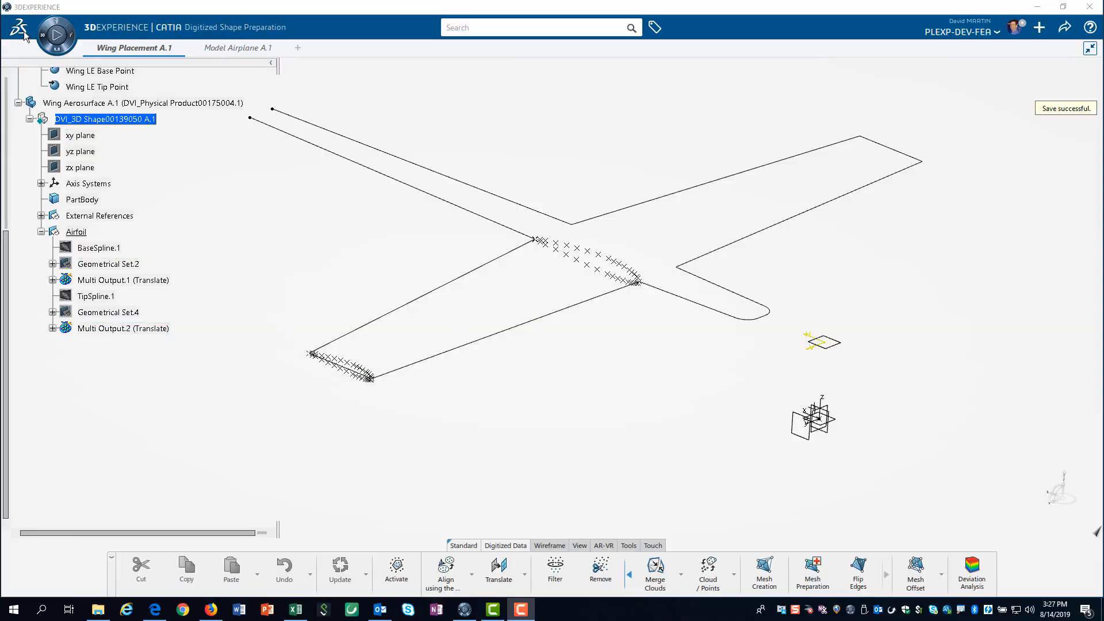
- Switch to Generative Wireframe & Surface and start a new Spline
click(16, 27)
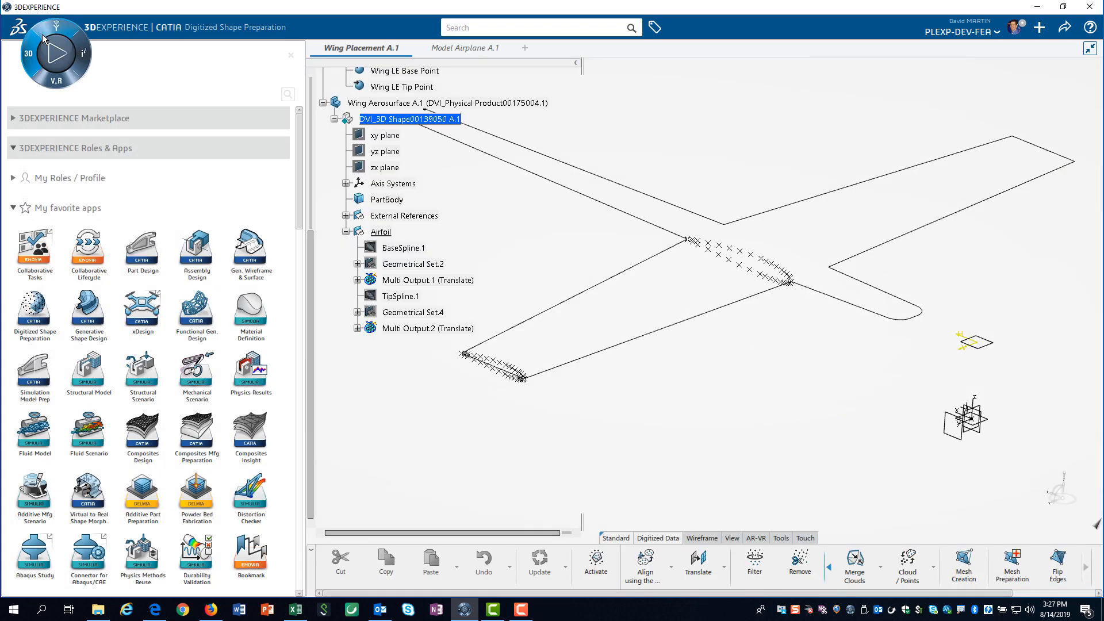
mouse_move(255, 261)
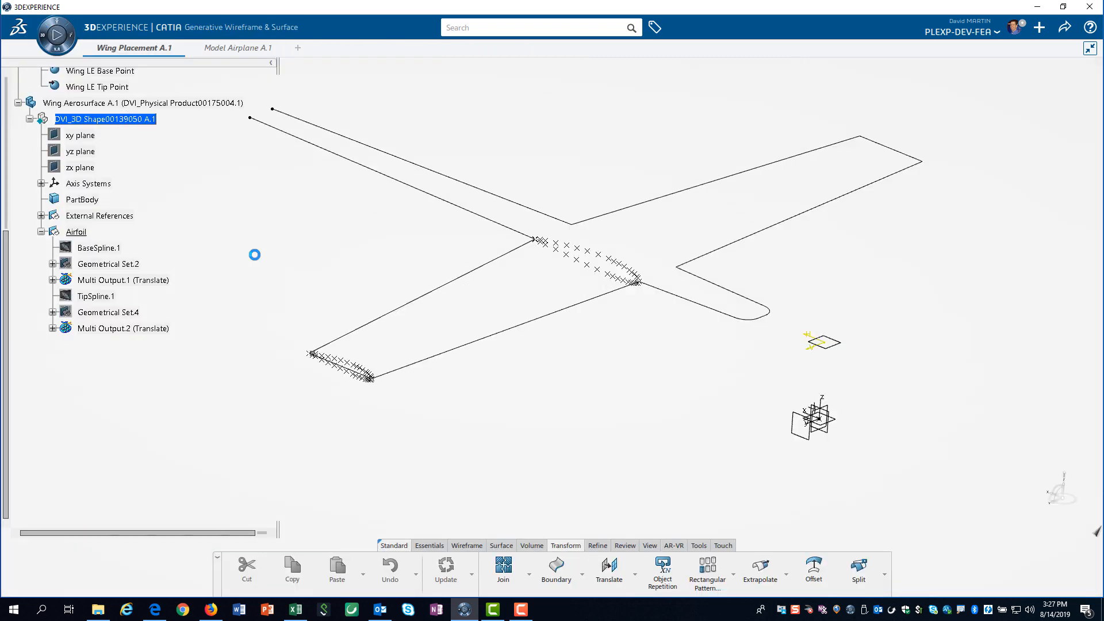
mouse_move(429, 545)
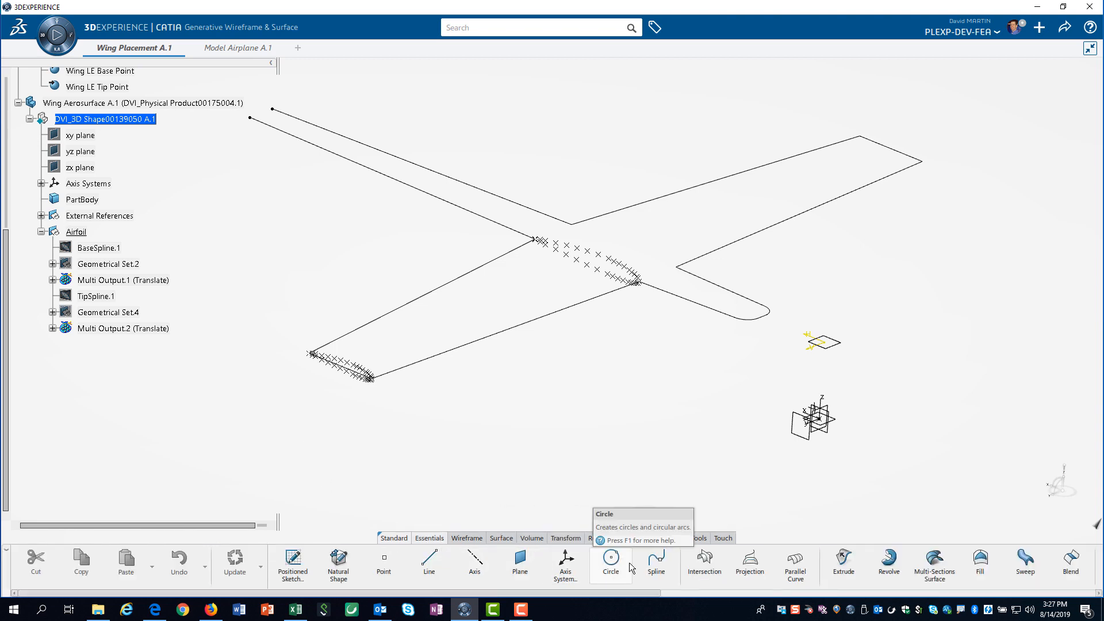
click(655, 561)
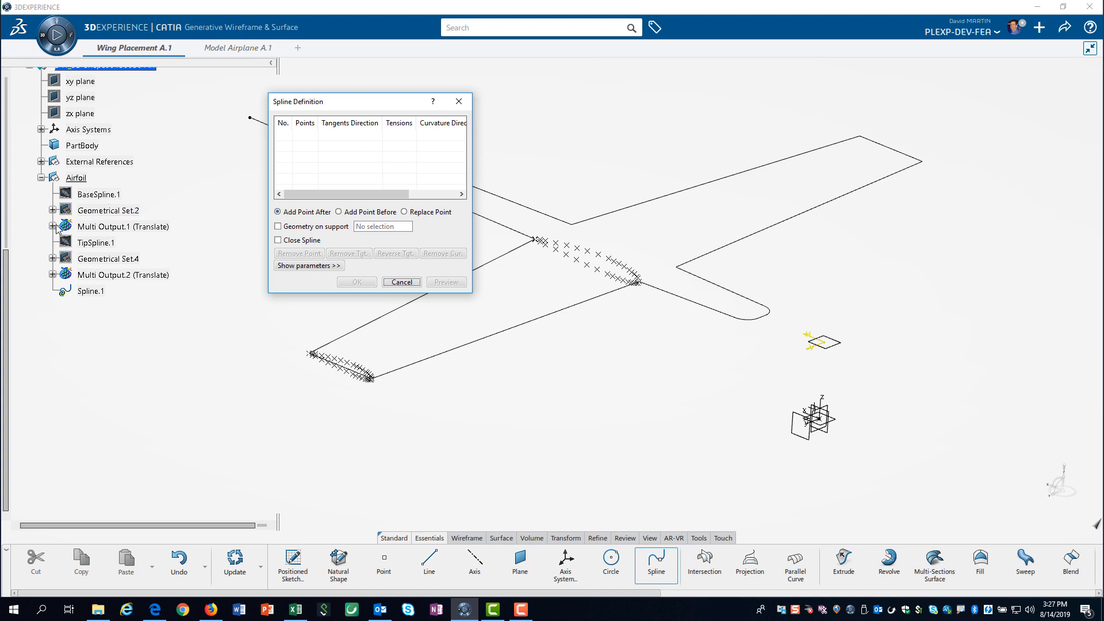
- Build a spline through the translated airfoil points and rename it in the tree
click(53, 226)
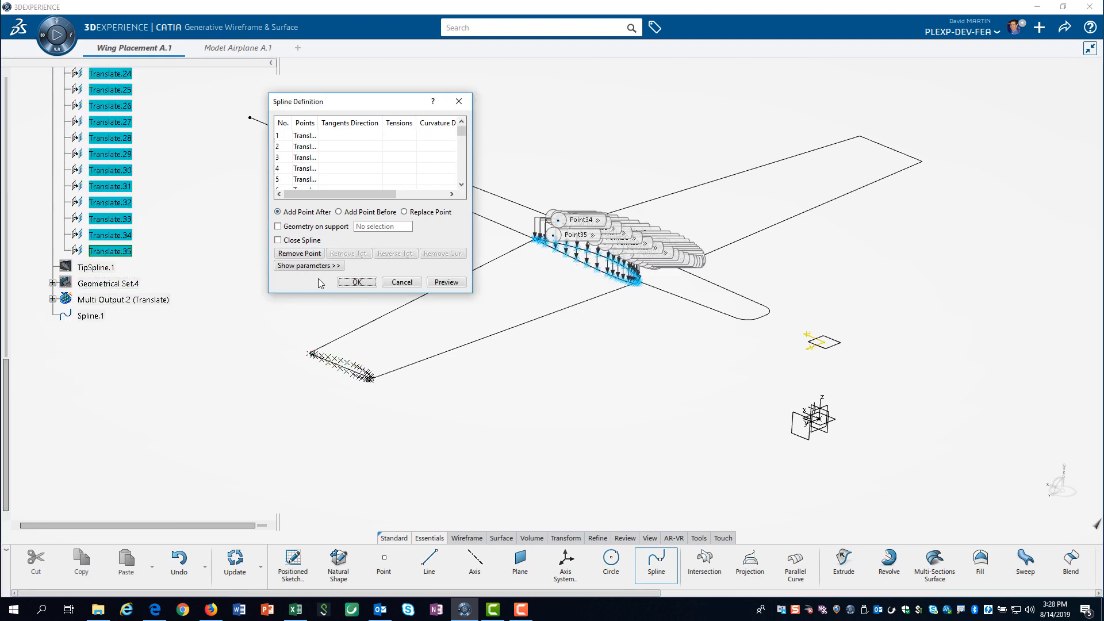
click(357, 281)
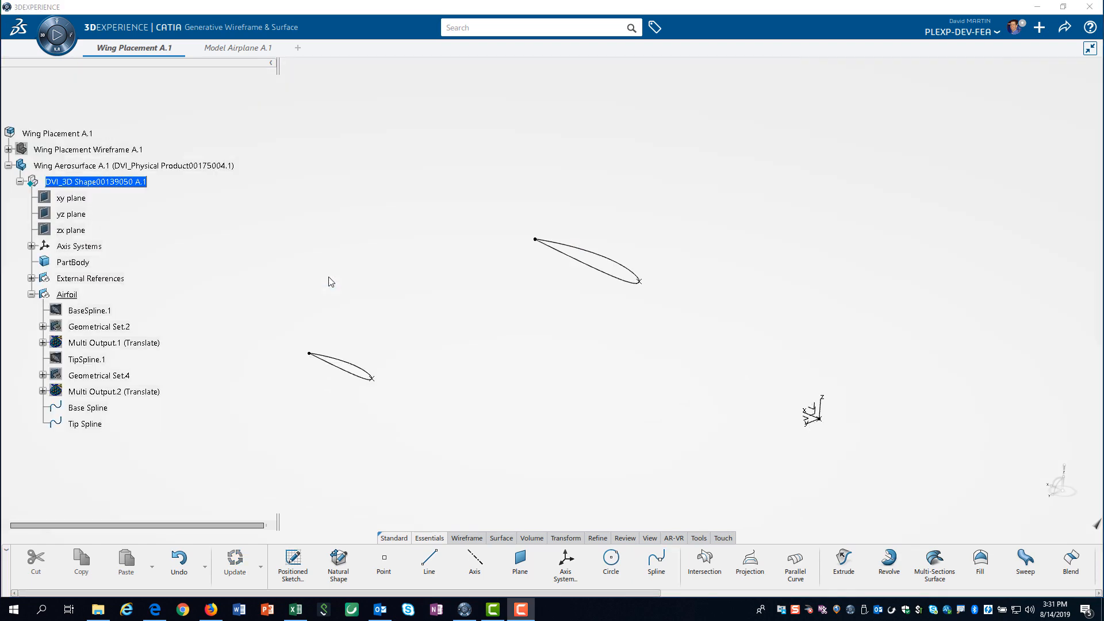
mouse_move(236, 417)
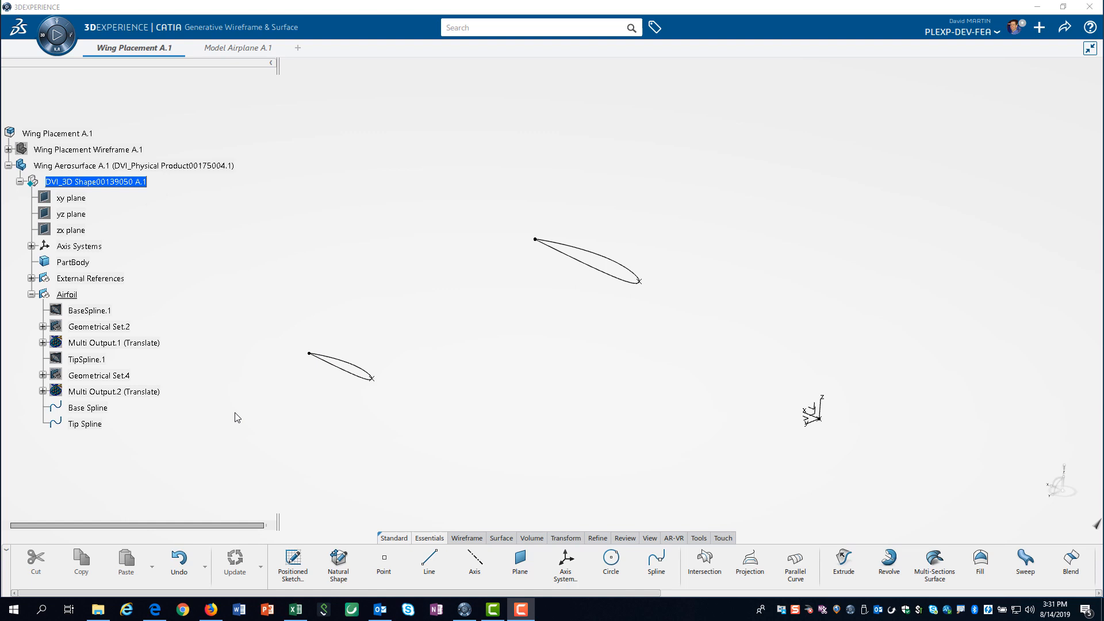
double_click(85, 423)
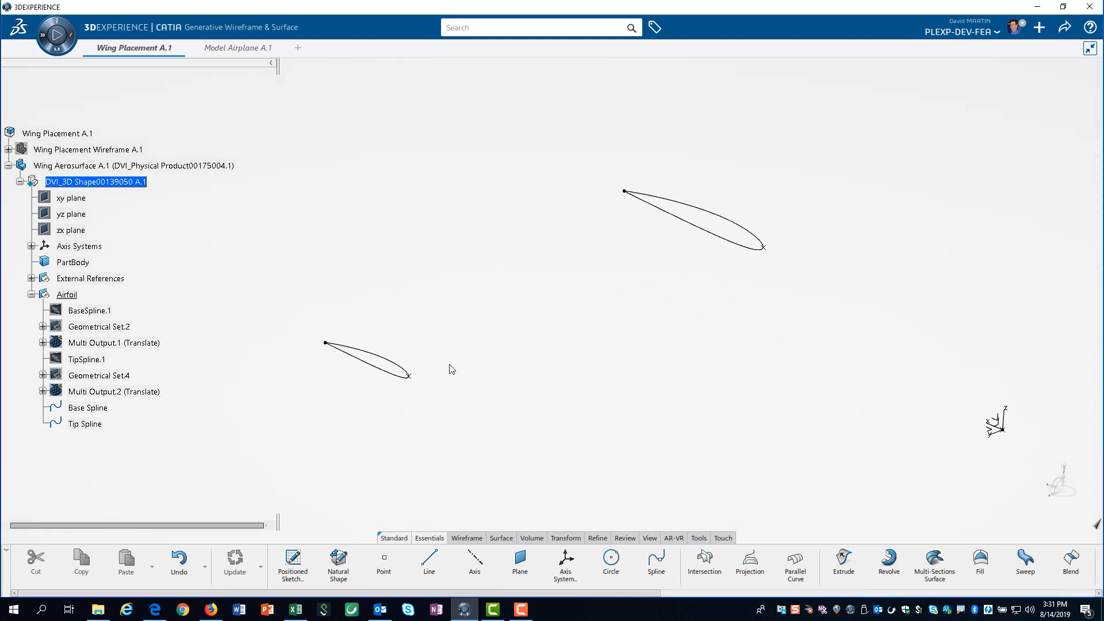
mouse_move(429, 564)
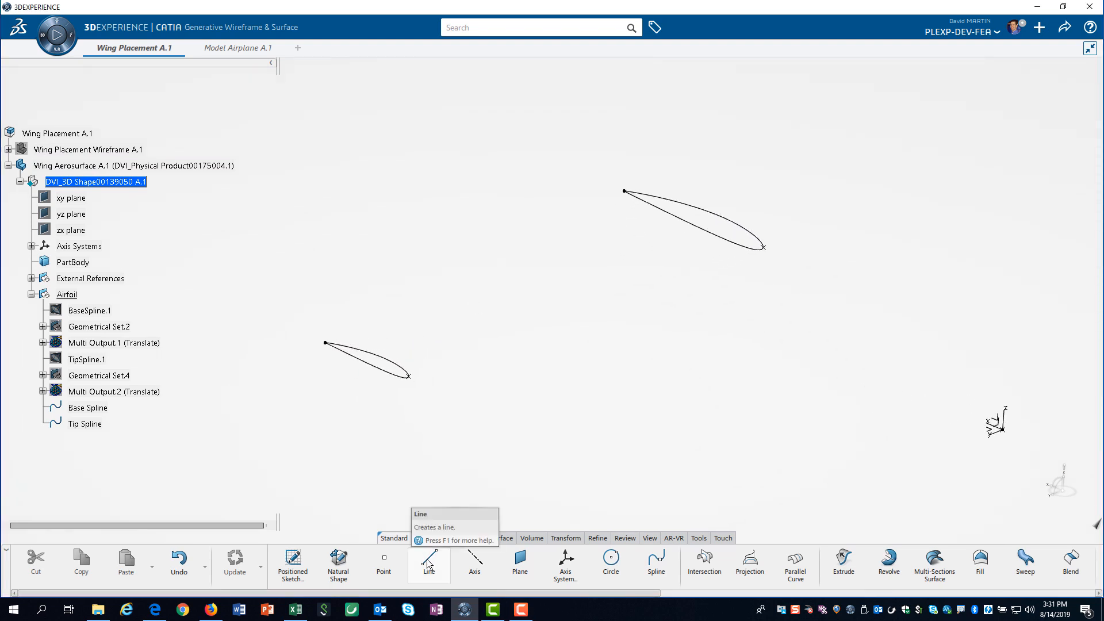
- Draw three Point-Point lines: Wing LE Base Point to Wing LE Tip Point, plus two matching-vertex lines
click(429, 564)
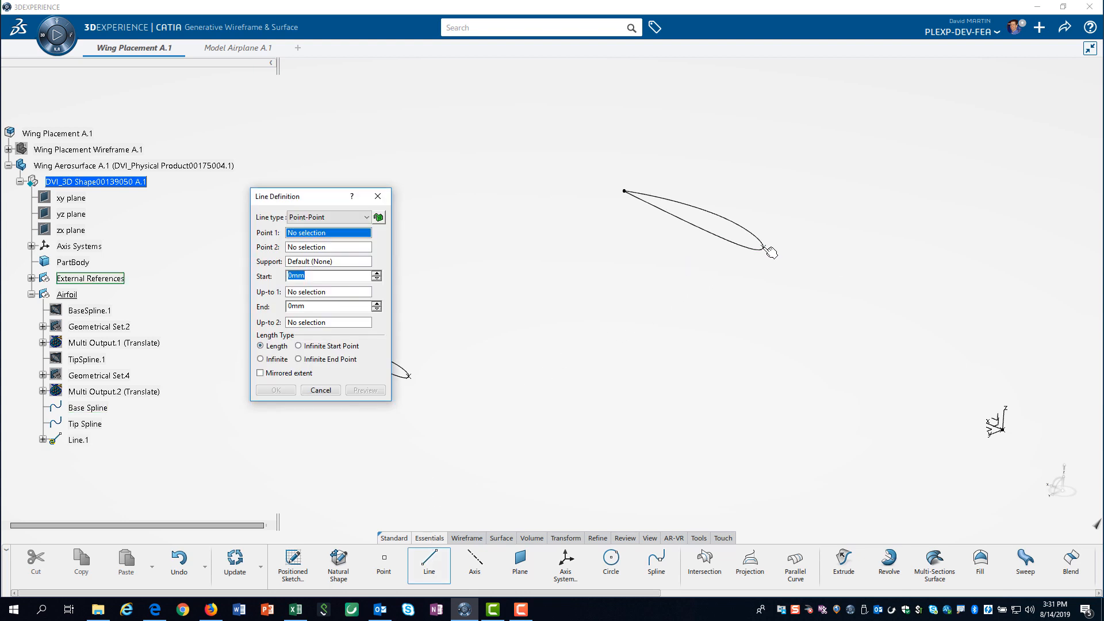
click(763, 245)
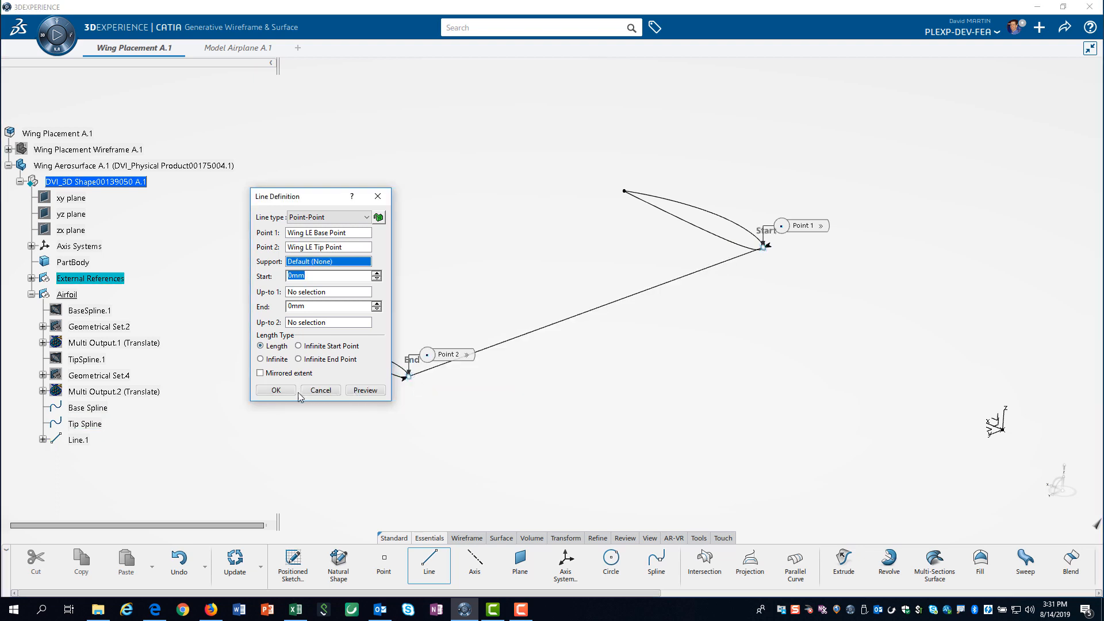
click(275, 389)
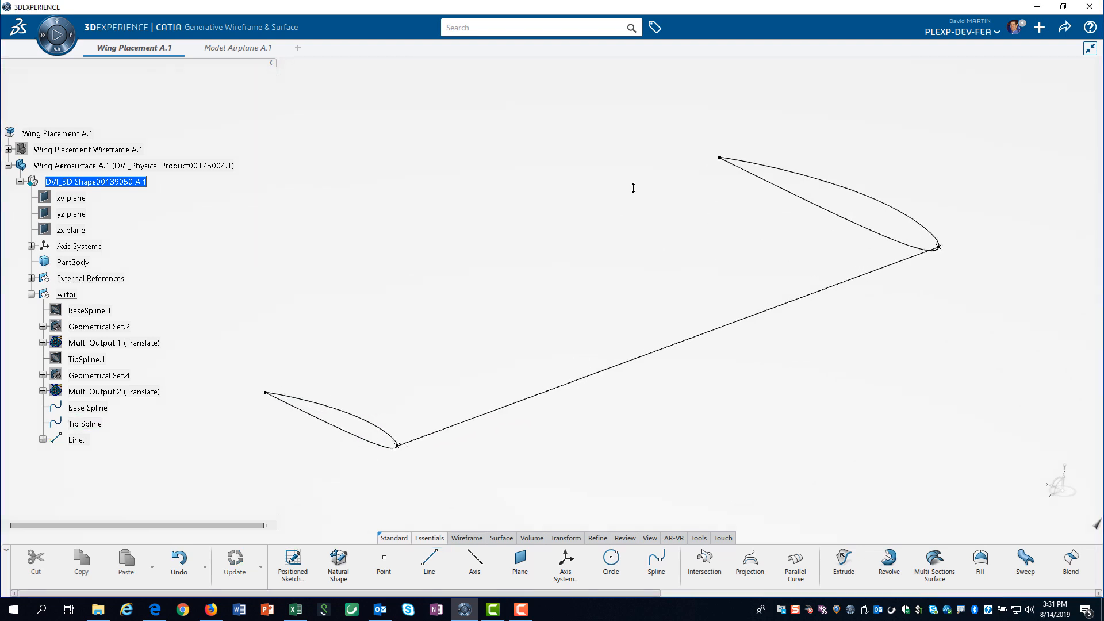
click(429, 563)
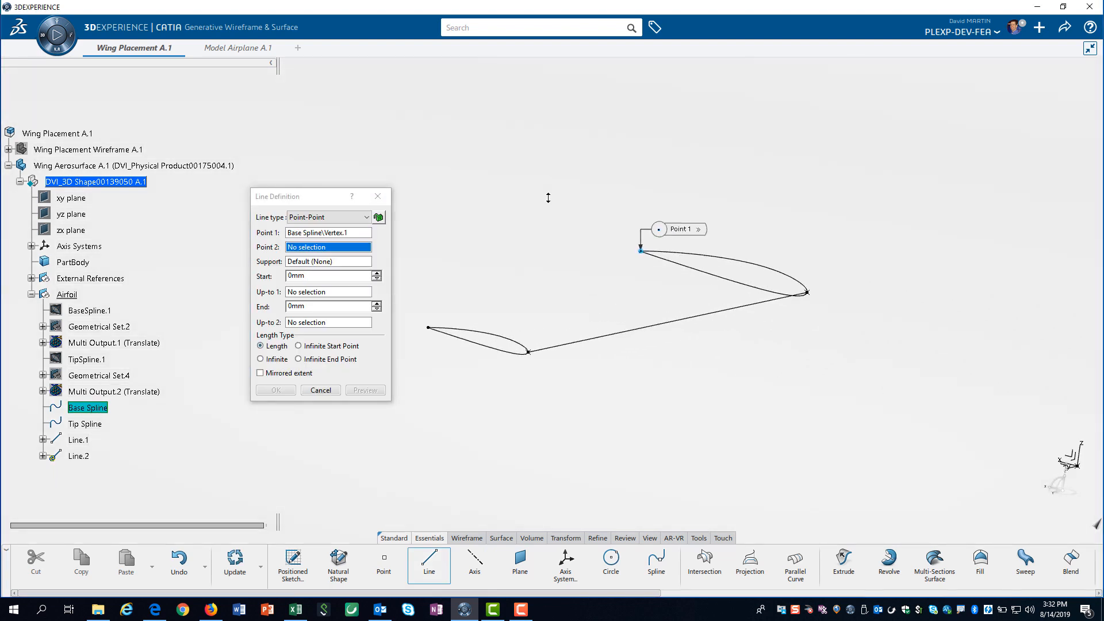
click(319, 390)
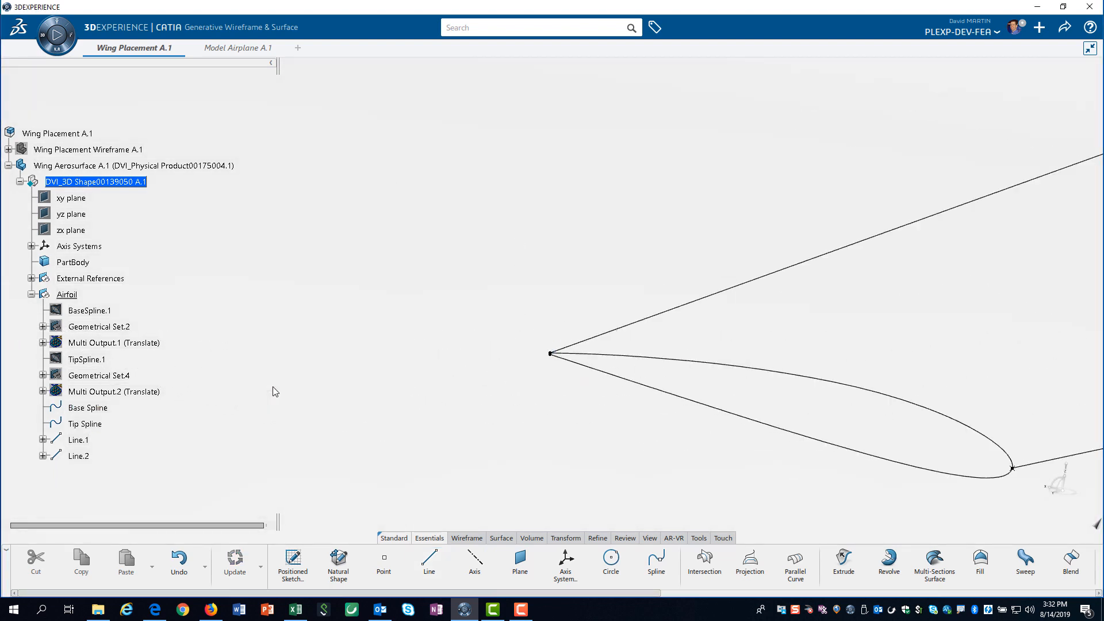
click(428, 562)
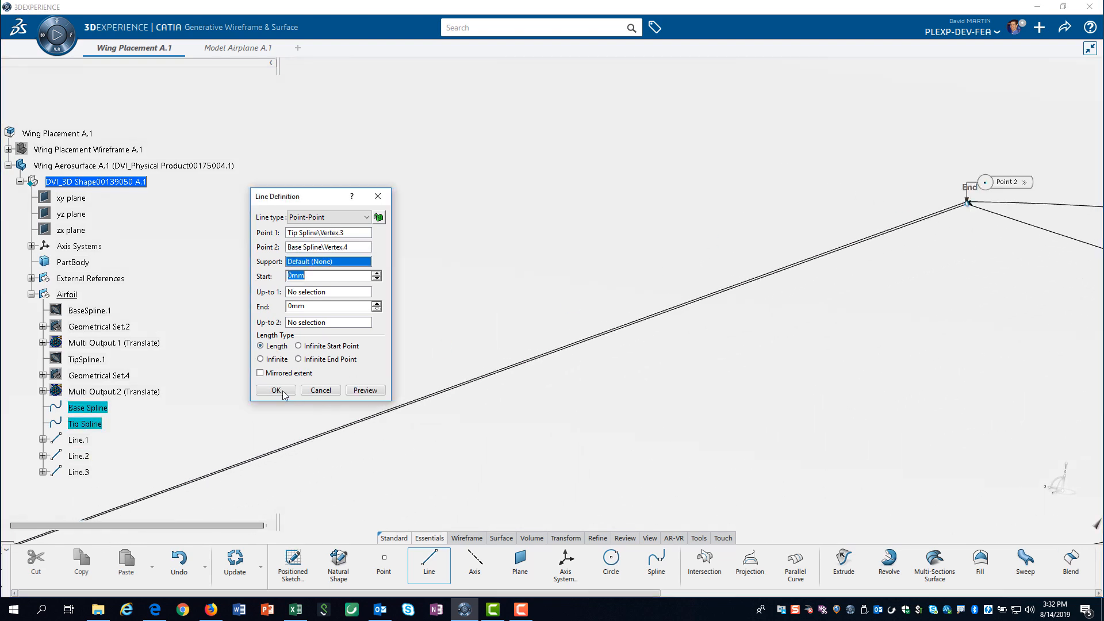
click(275, 391)
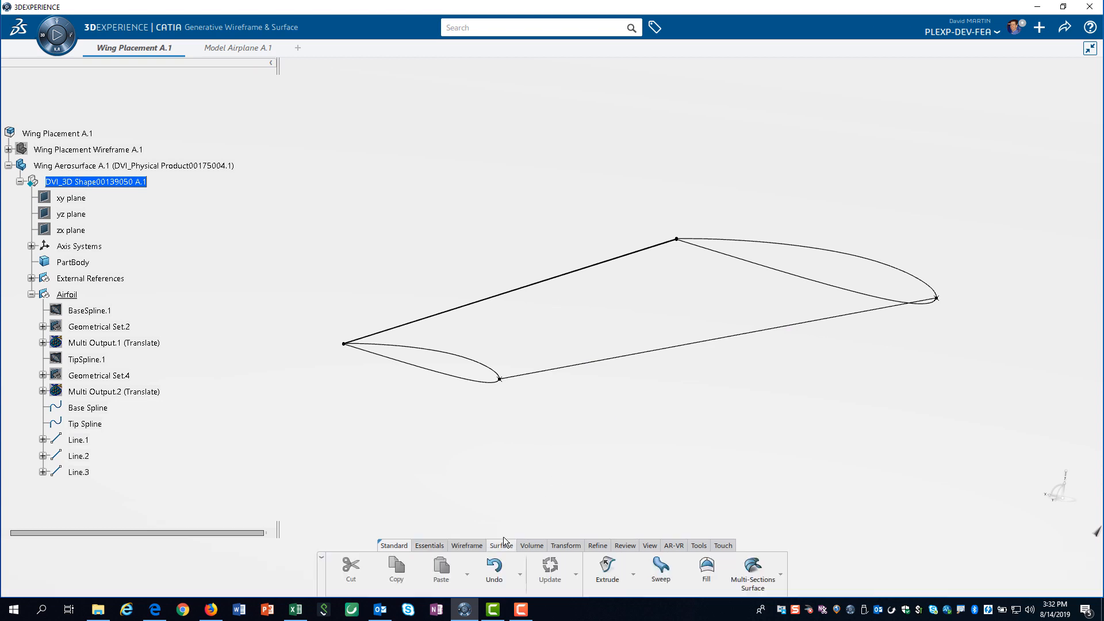
- Loft the wing skin from Base Spline to Tip Spline, guided by Line.1–Line.3
click(753, 571)
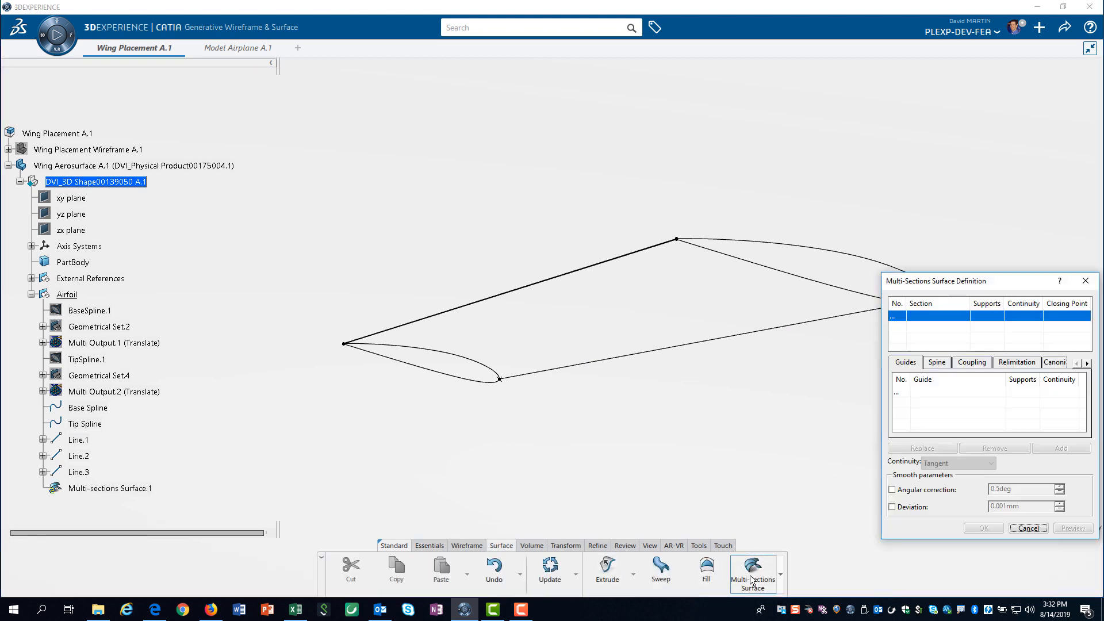
click(91, 407)
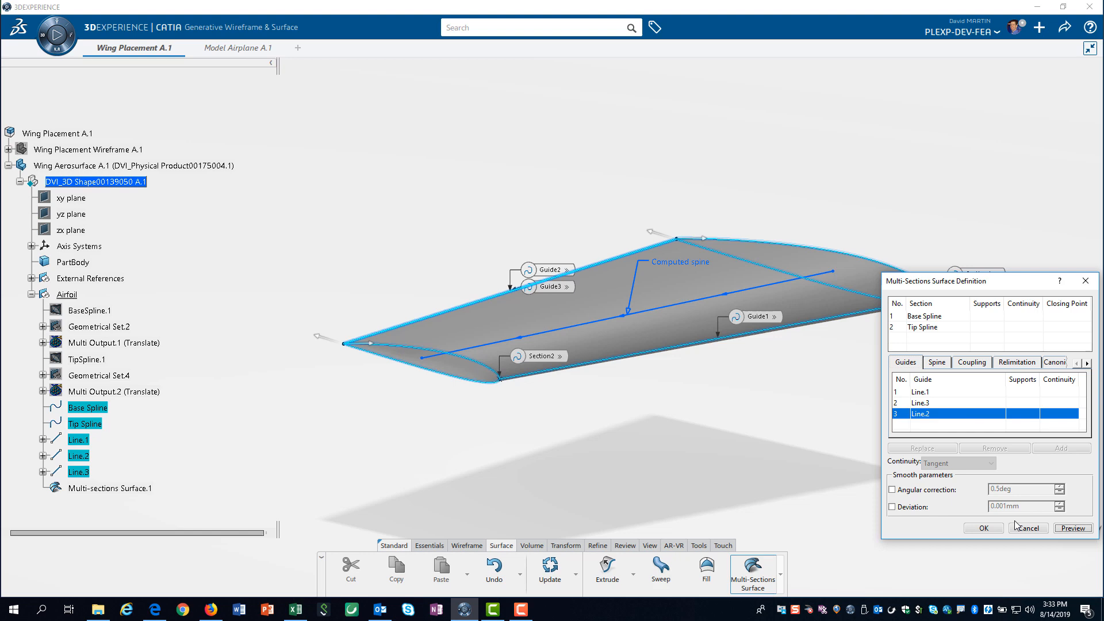
click(983, 527)
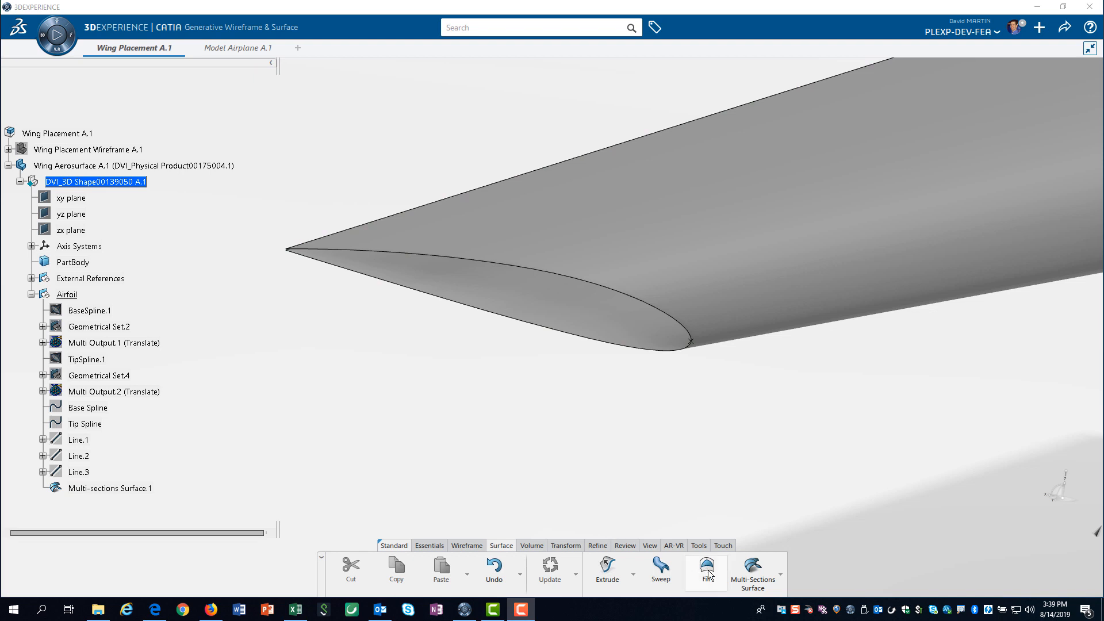
click(705, 568)
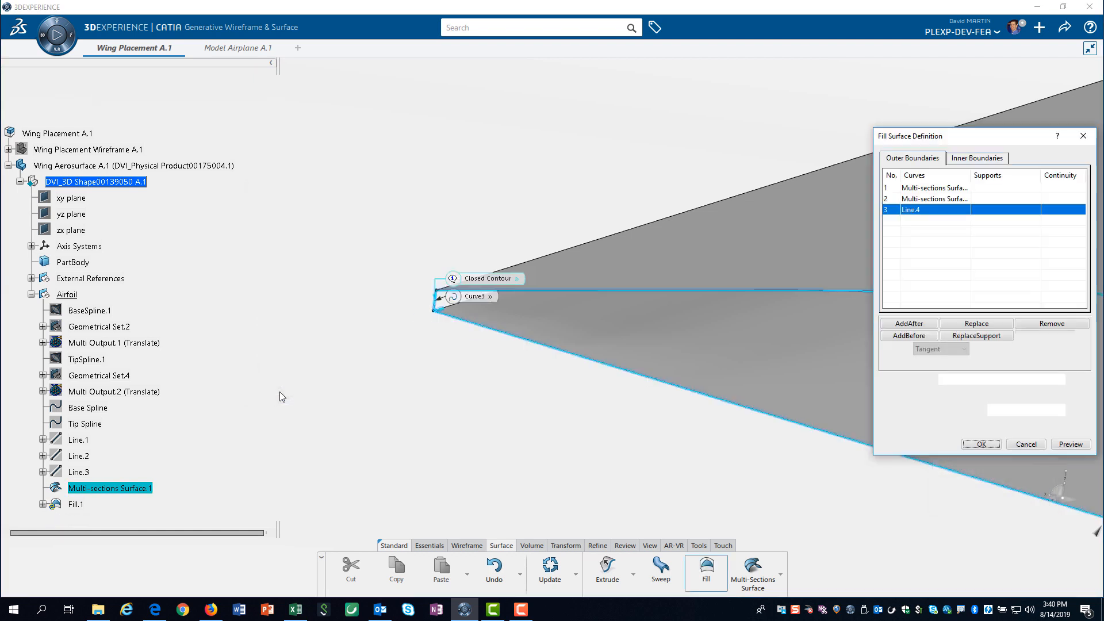
- Finish the end-cap fills and select Fill.1 and Fill.2 for joining with the loft
click(1025, 443)
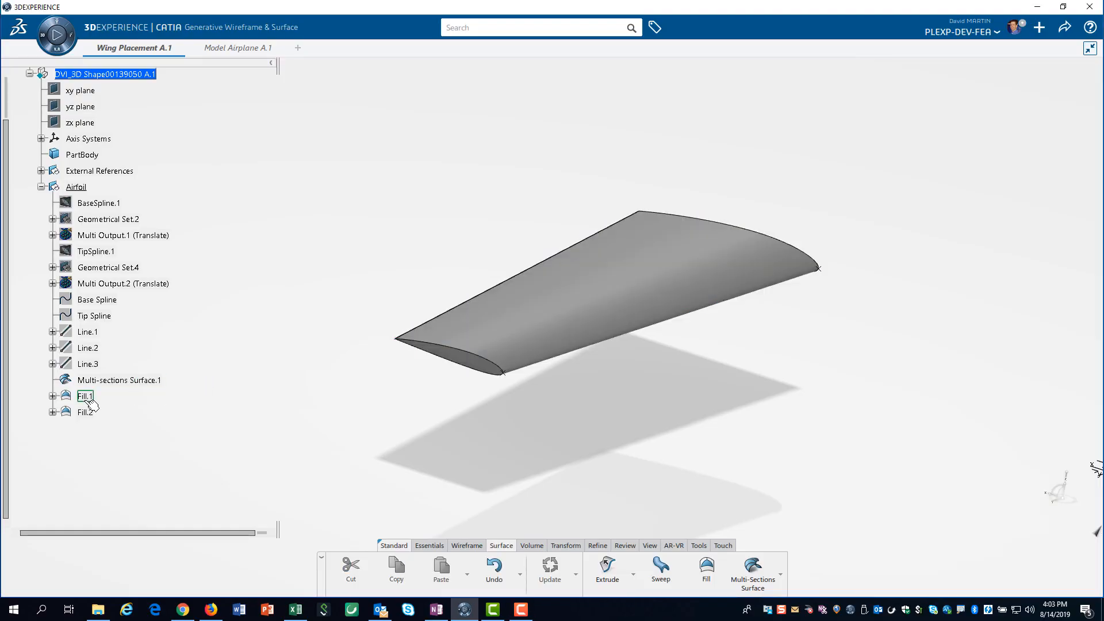
click(85, 413)
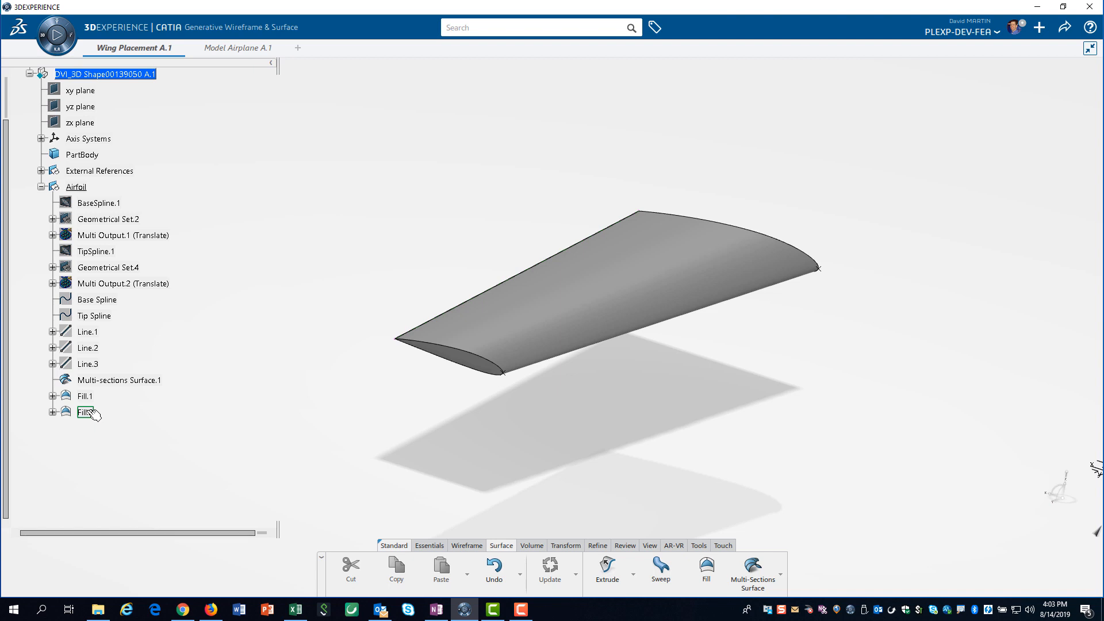
click(85, 412)
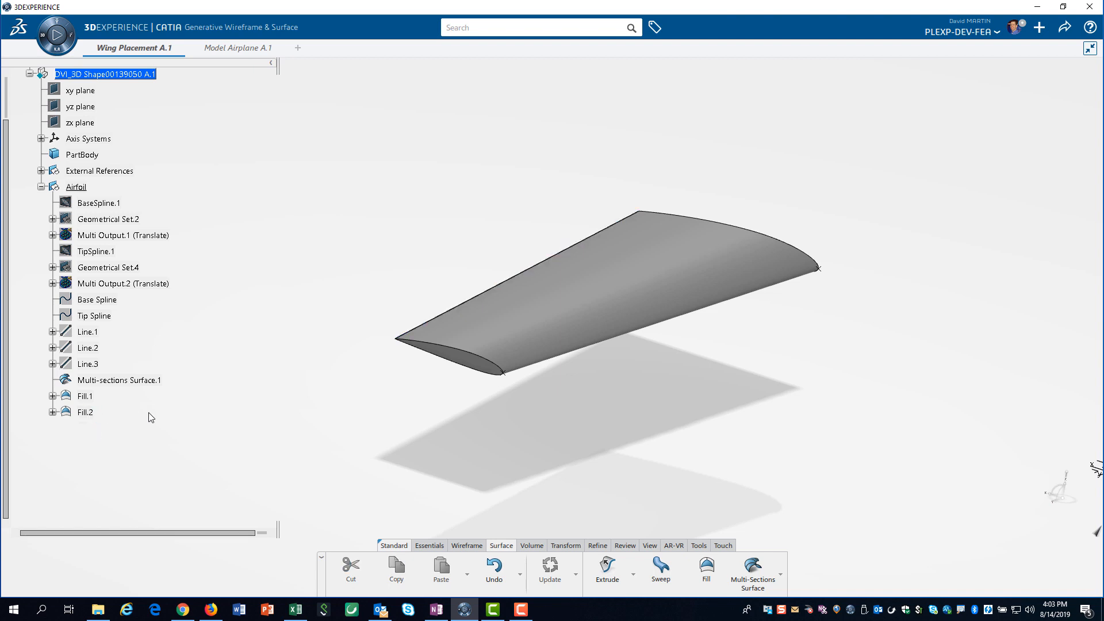
click(503, 570)
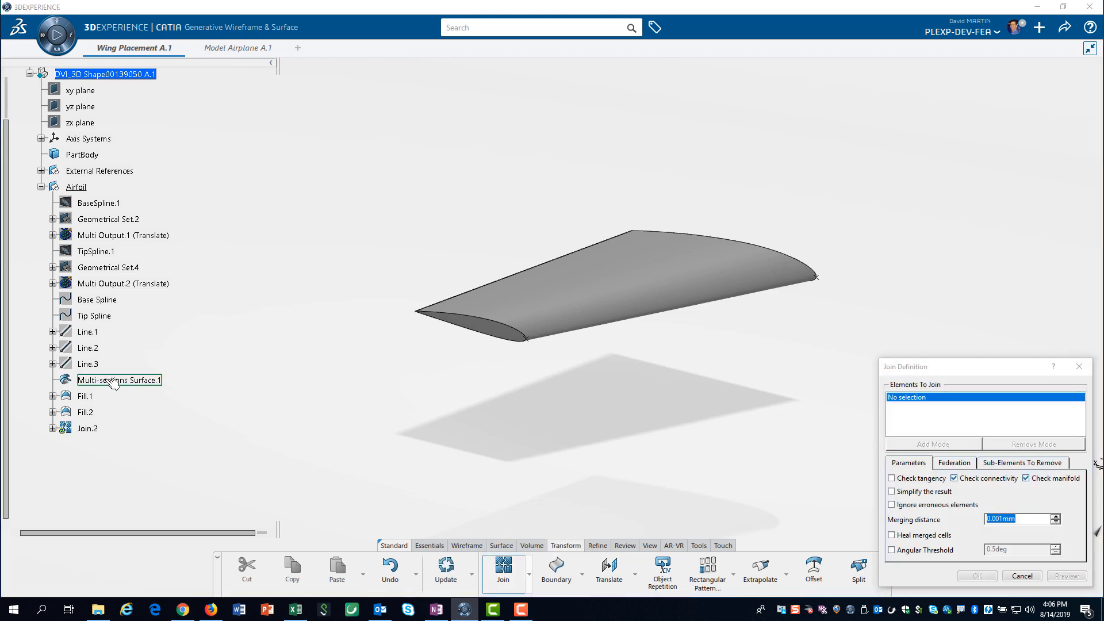